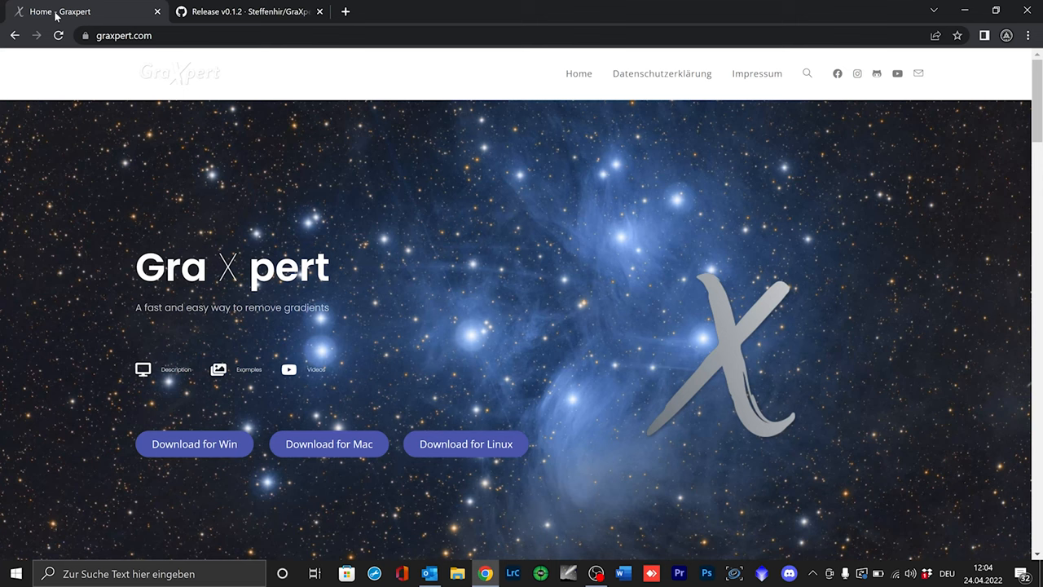
mouse_move(77, 174)
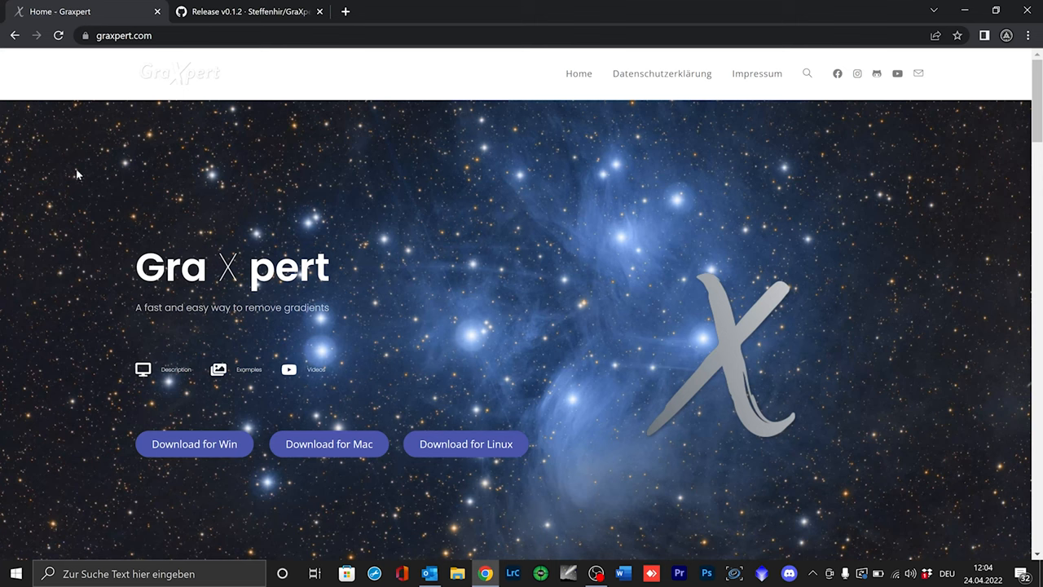
mouse_move(304, 227)
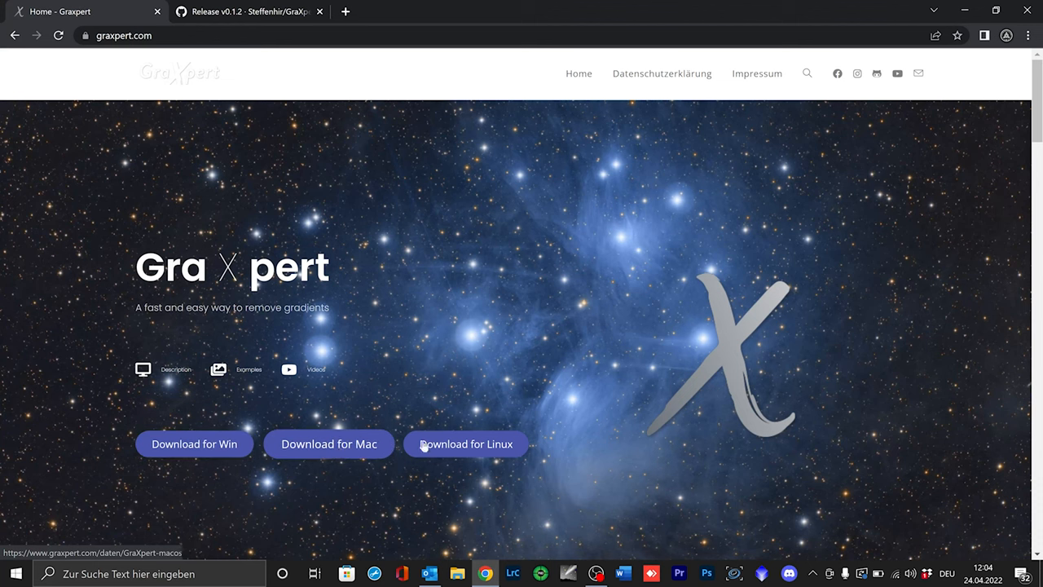
mouse_move(567, 243)
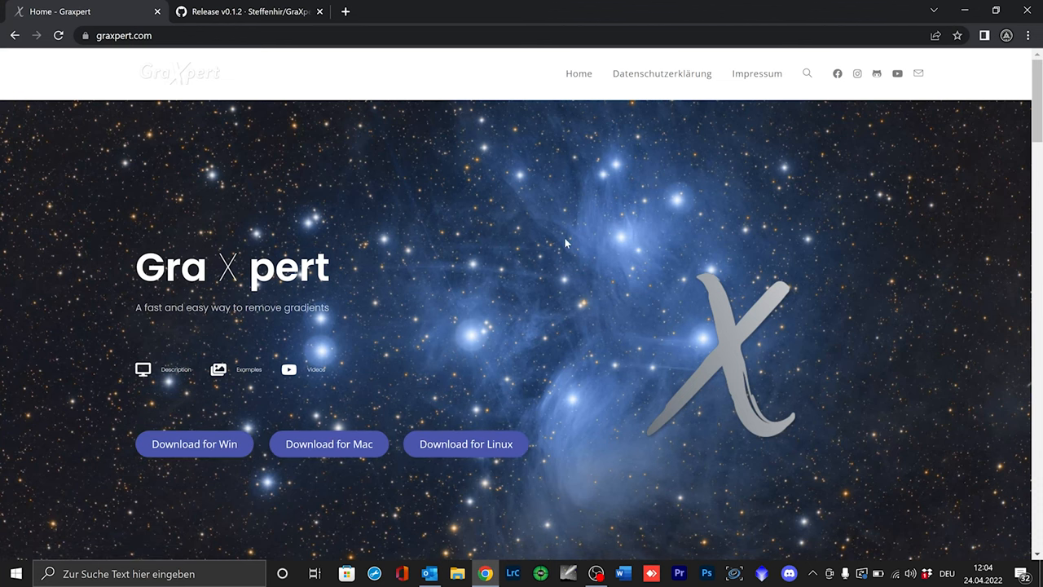
- Bring up the GitHub GraXpert v0.1.2 release page and show the downloaded GraXpert-win64 installer
scroll(down, 3)
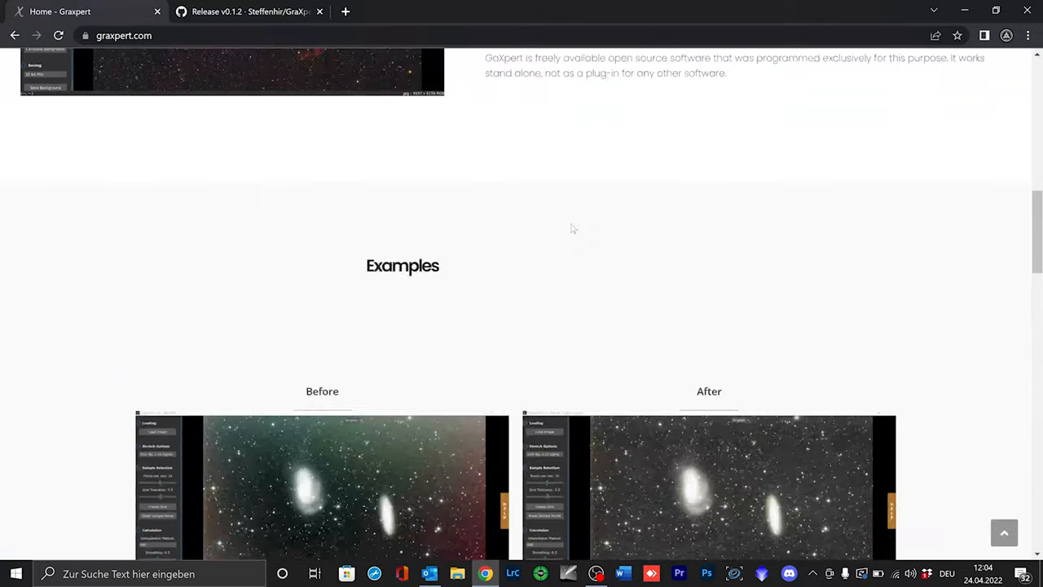
scroll(down, 3)
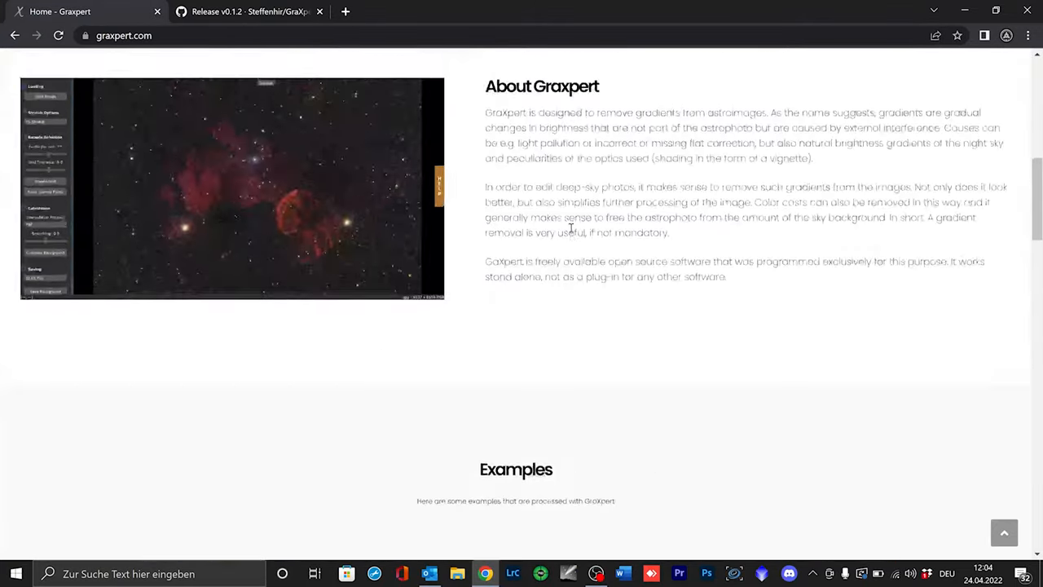
scroll(down, 3)
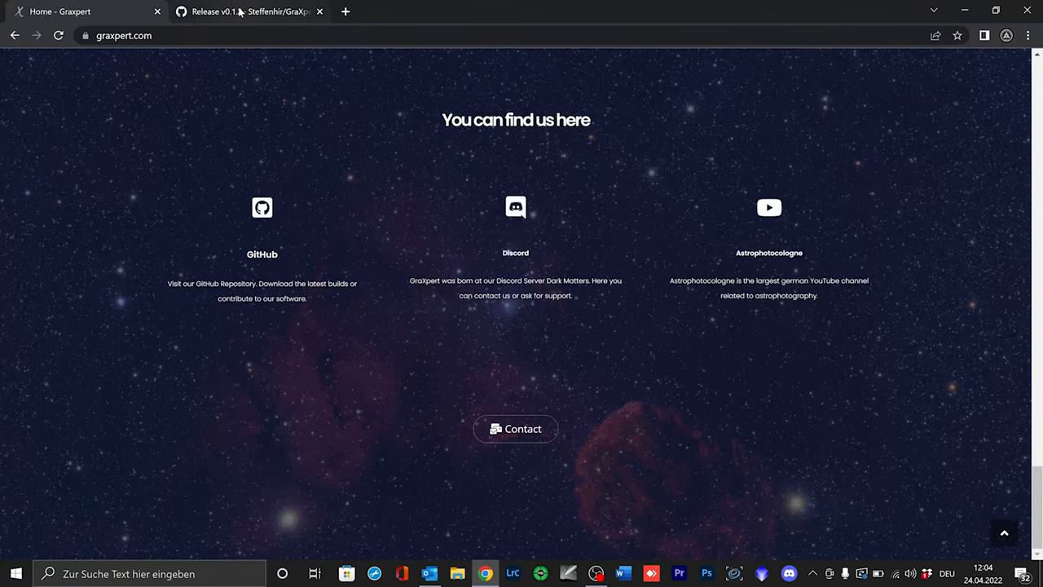
click(244, 11)
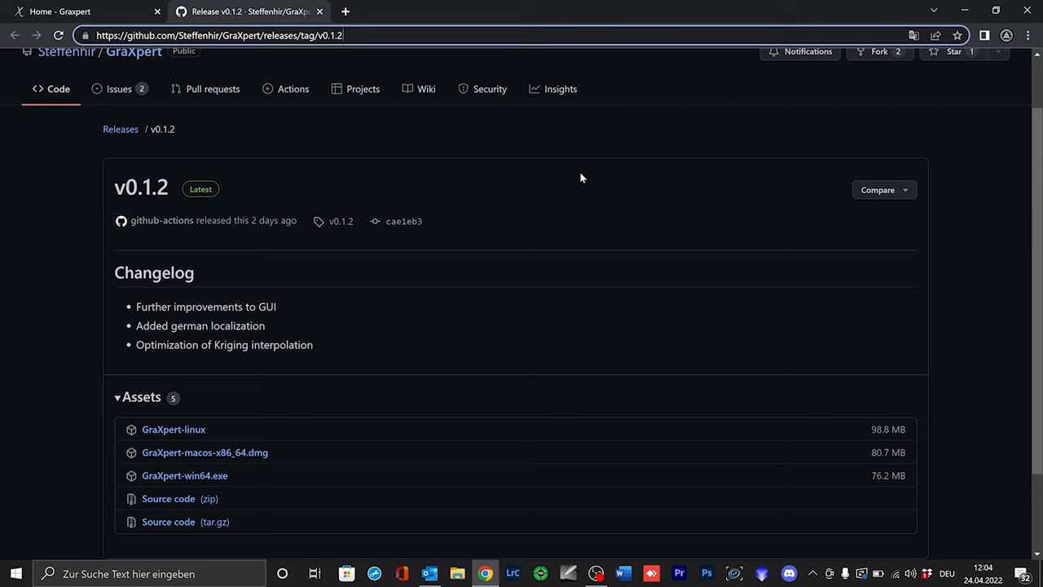
mouse_move(271, 194)
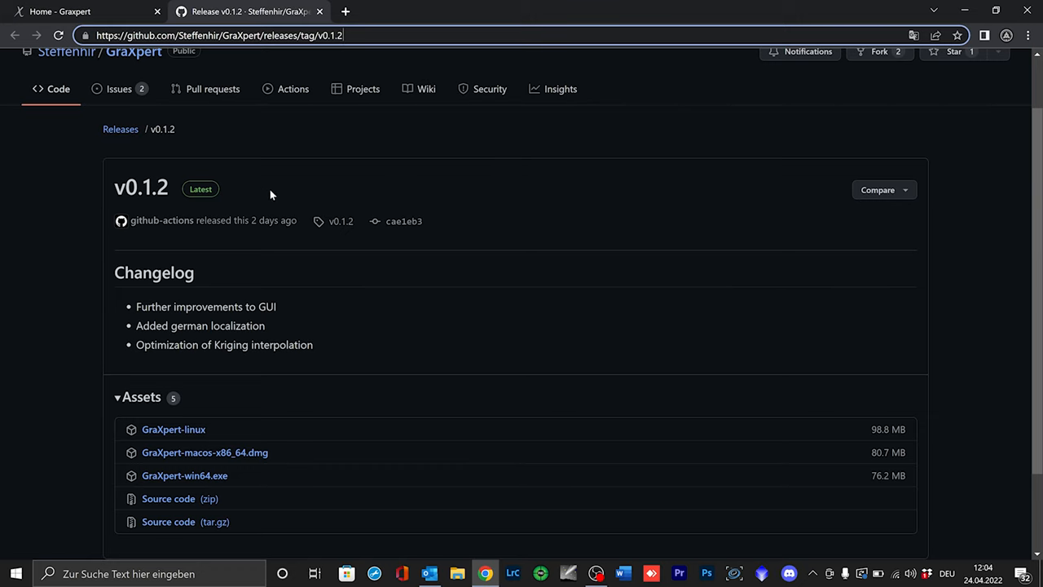
scroll(down, 3)
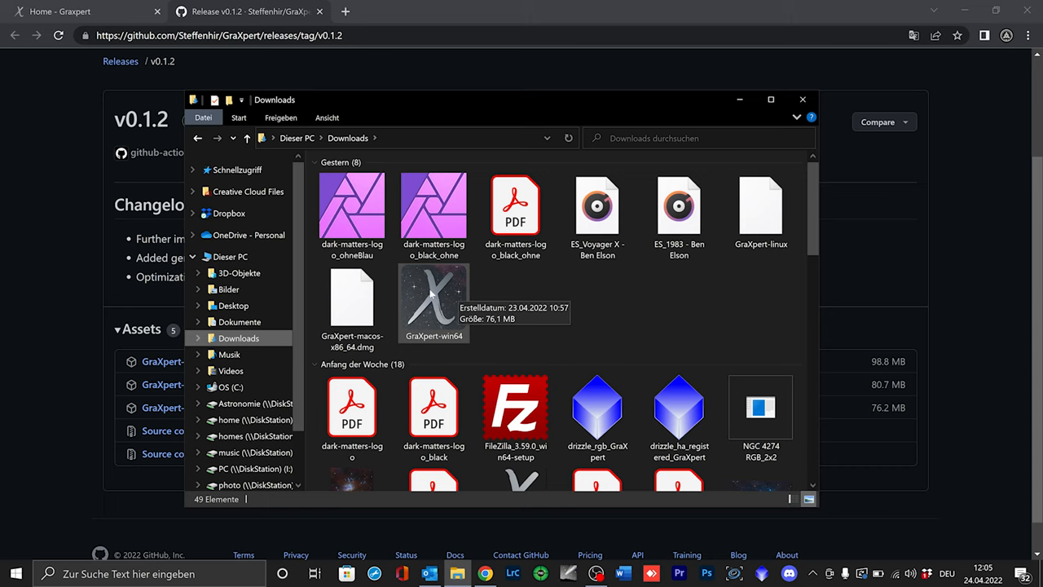
mouse_move(415, 304)
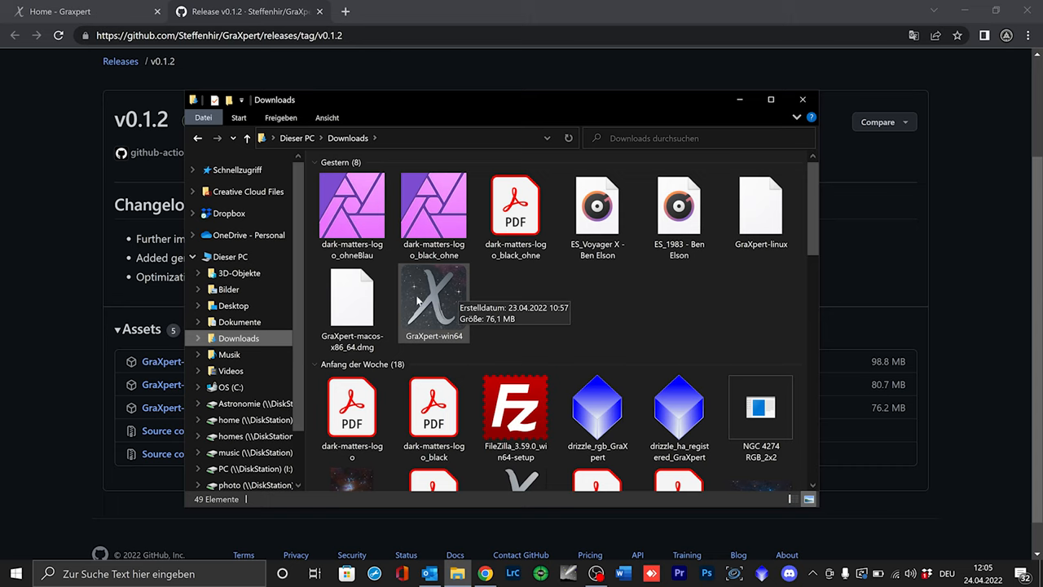
- Start GraXpert-win64.exe from the Downloads folder
double_click(433, 295)
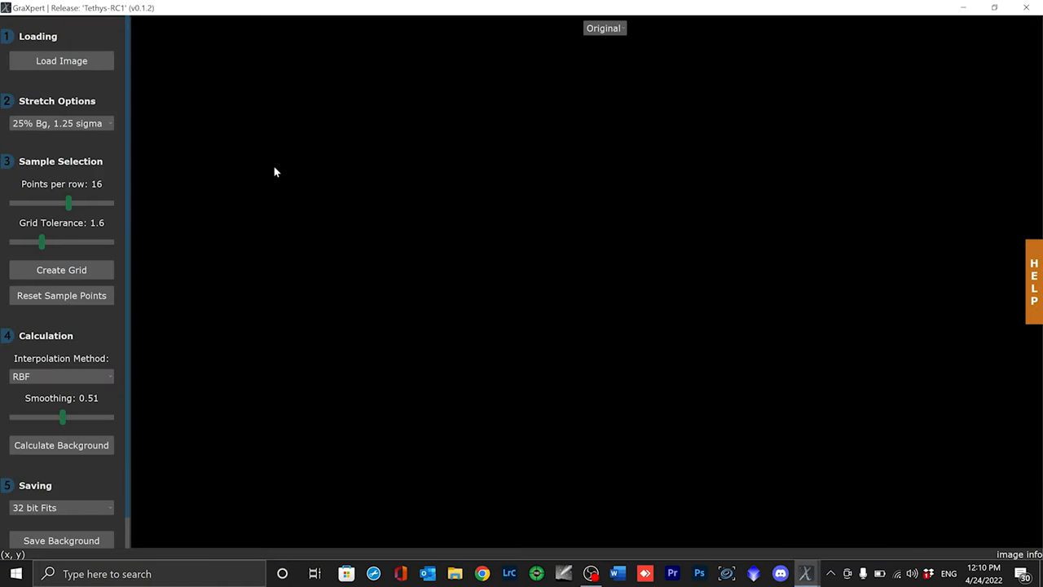
mouse_move(37, 67)
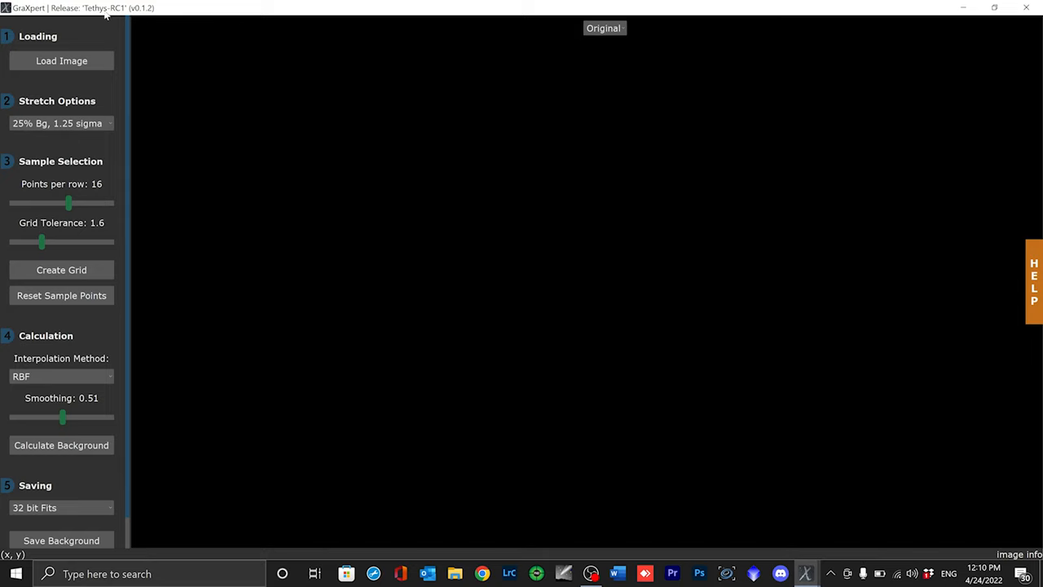
mouse_move(990, 204)
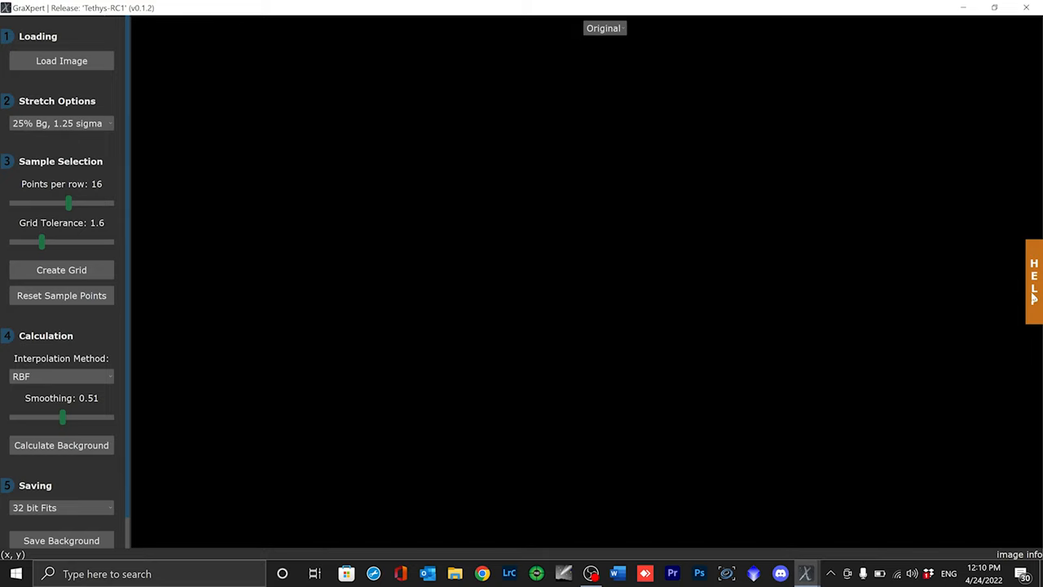
- Show the HELP panel with the five-step workflow instructions
click(1033, 281)
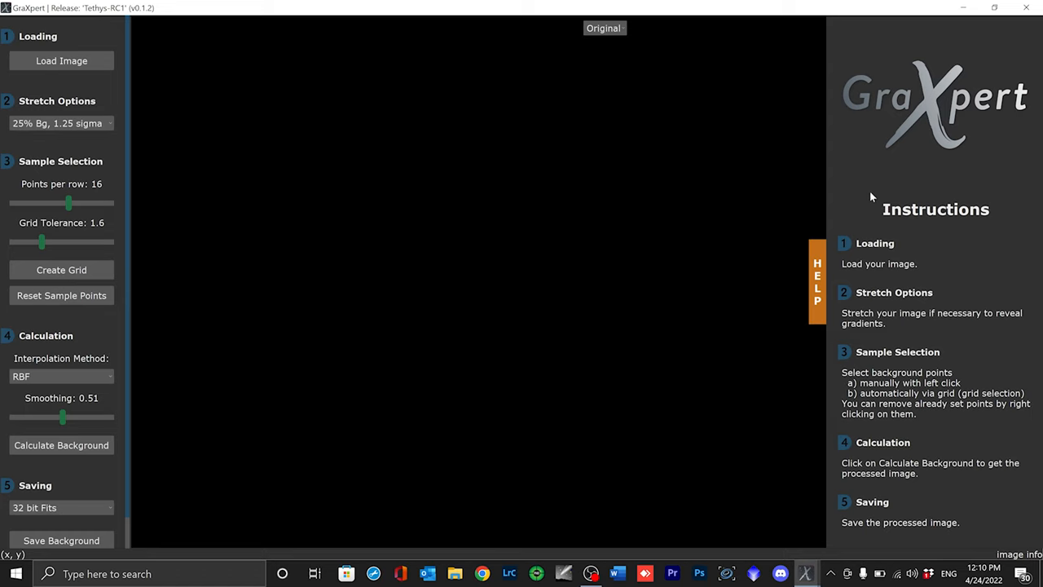
mouse_move(896, 202)
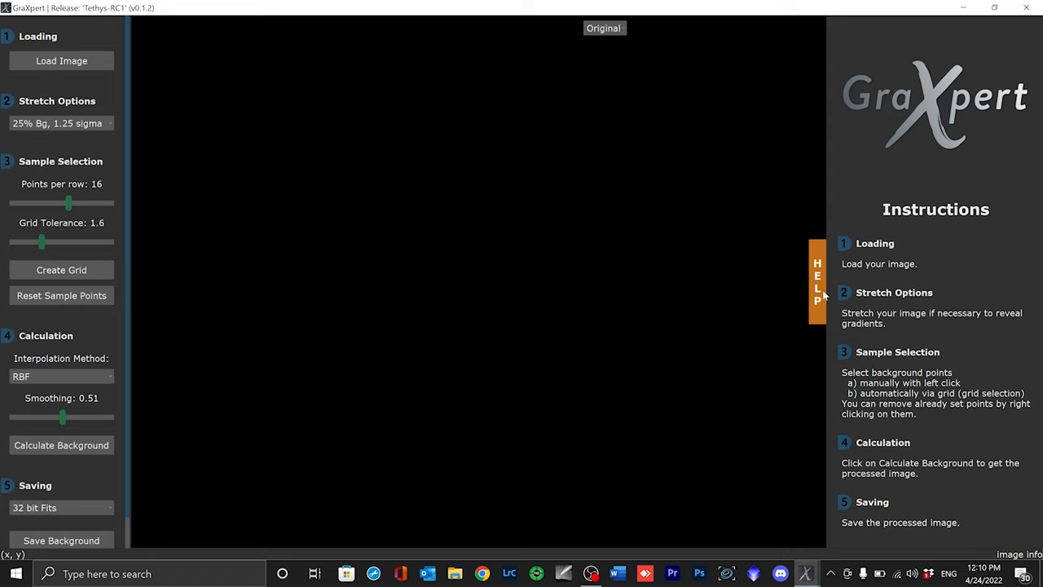
- Collapse the HELP instructions panel
click(817, 280)
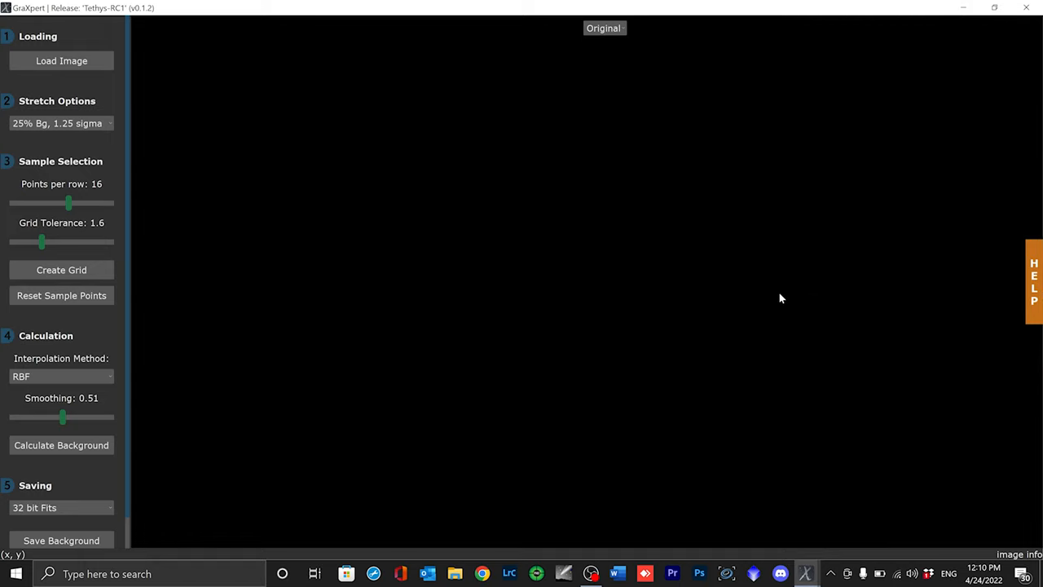
mouse_move(643, 317)
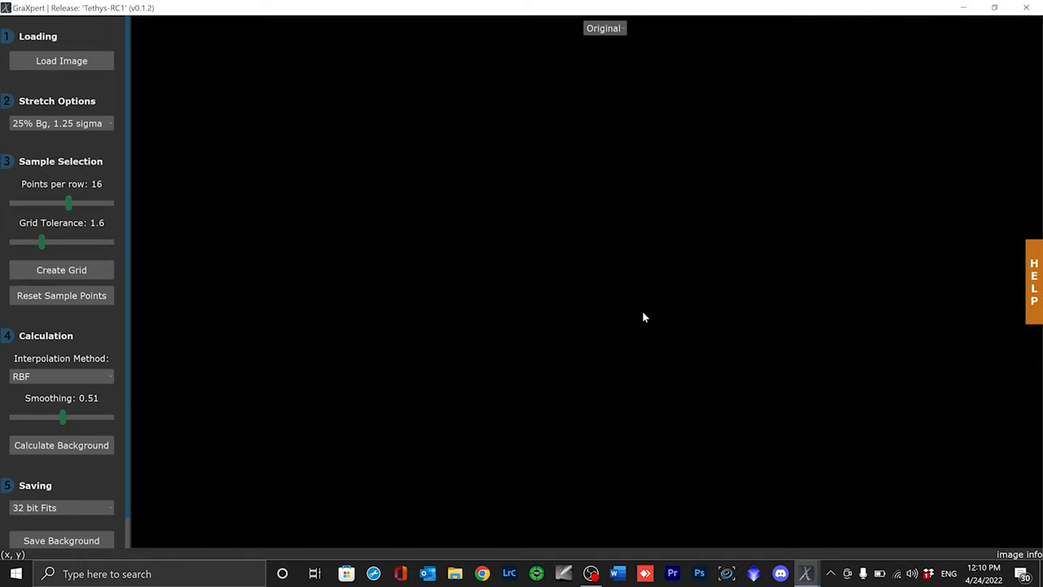
mouse_move(577, 327)
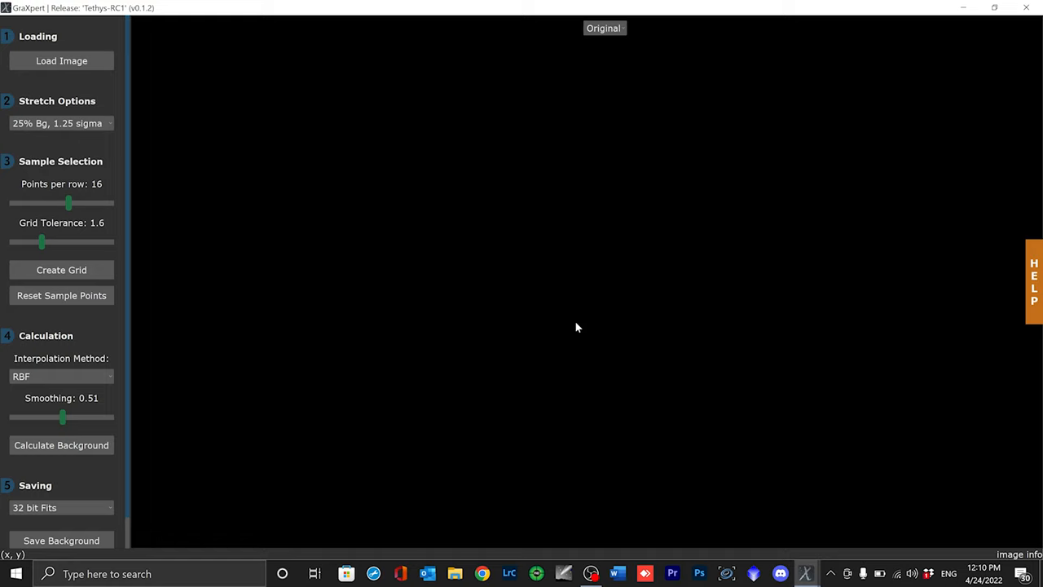
mouse_move(438, 286)
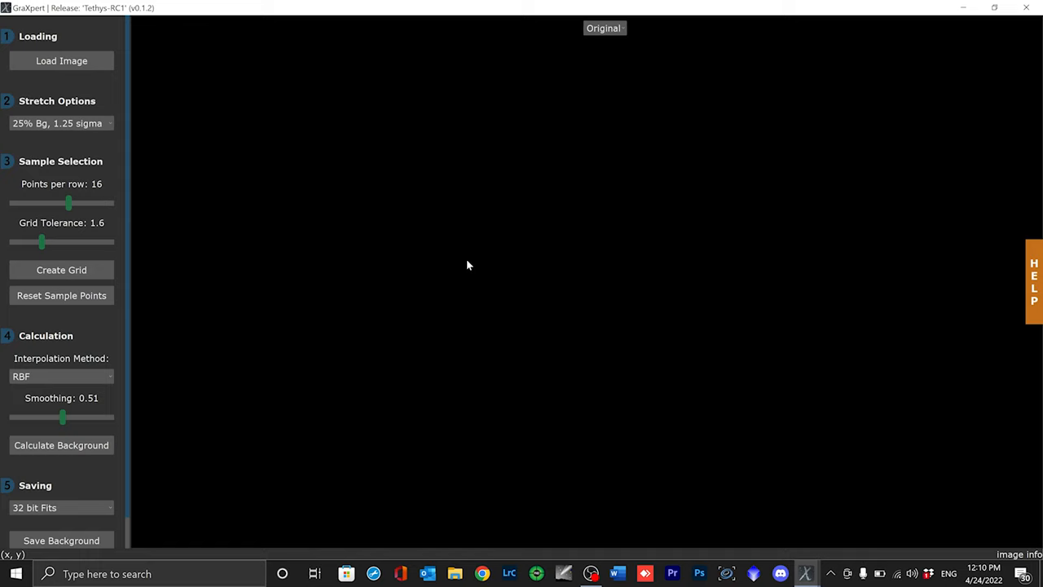
mouse_move(457, 228)
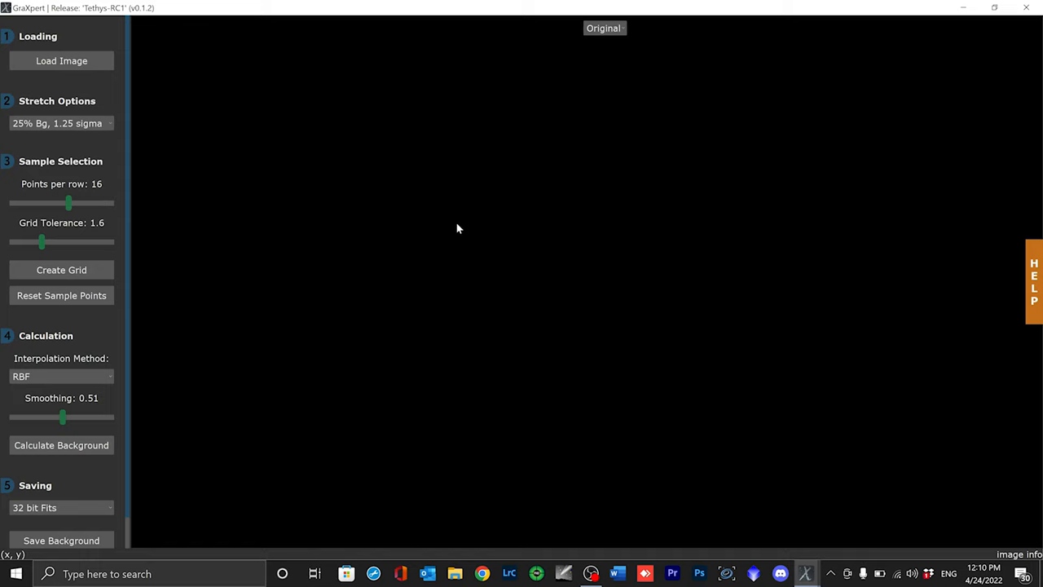
mouse_move(321, 166)
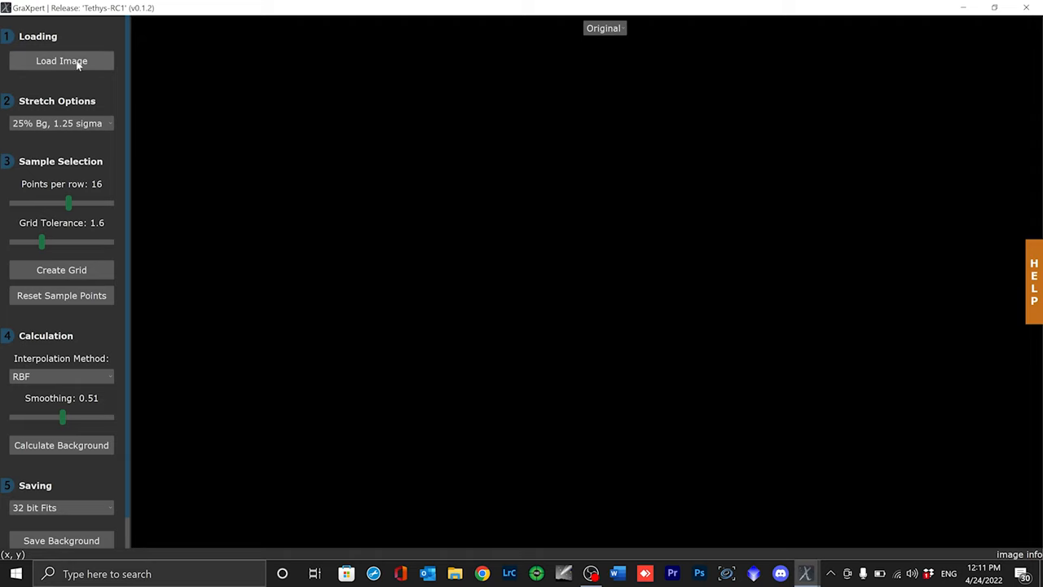
mouse_move(61, 60)
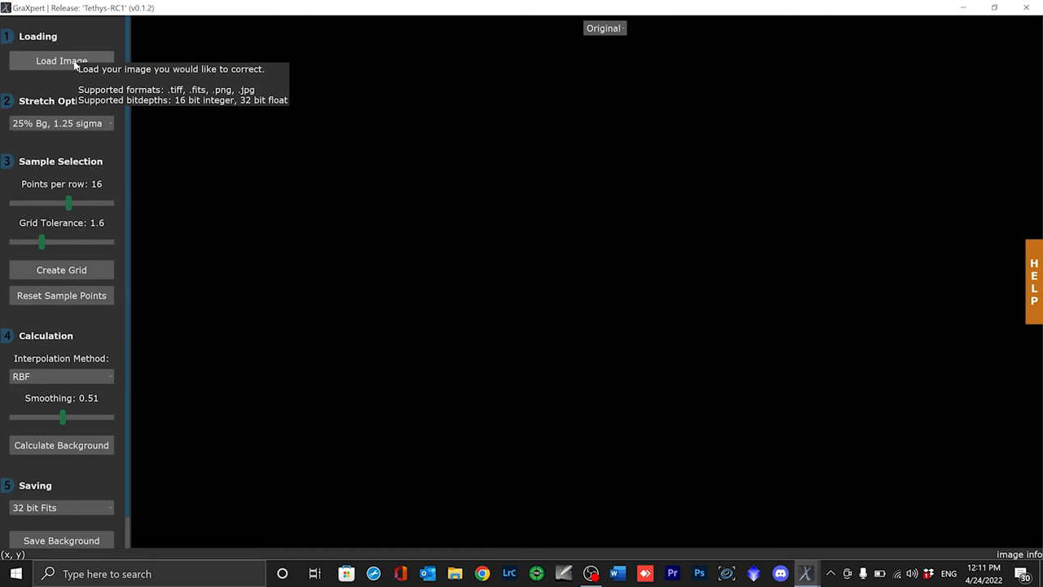
- Load the M65_66 image from Pictures > GraxpertManual
click(61, 61)
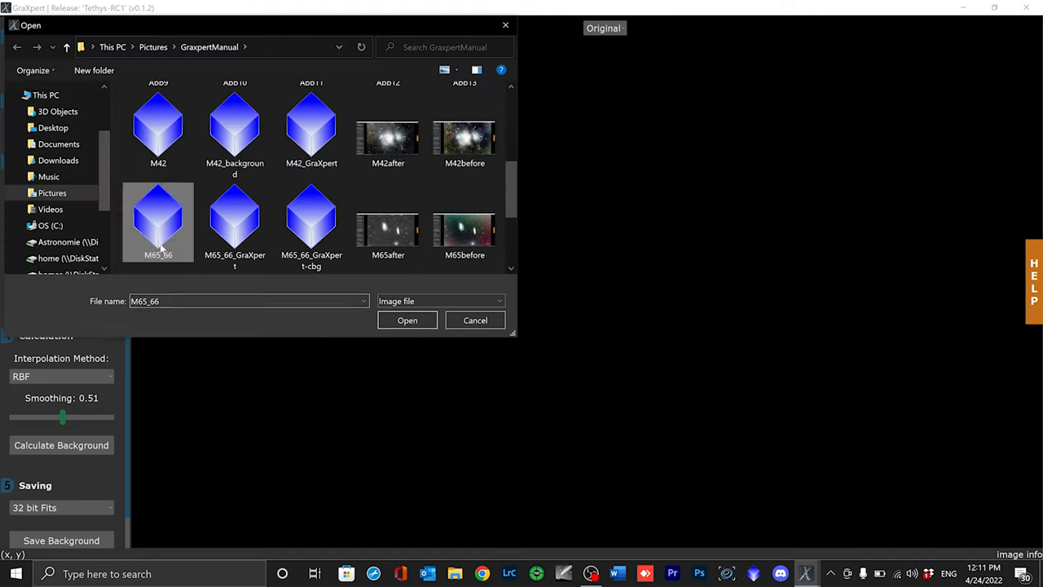
click(406, 320)
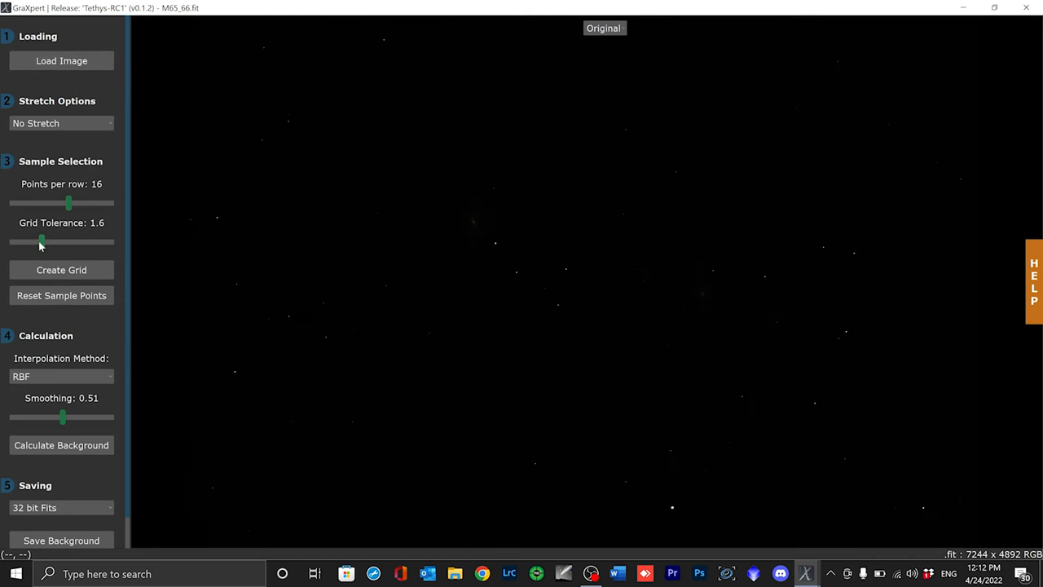
mouse_move(394, 194)
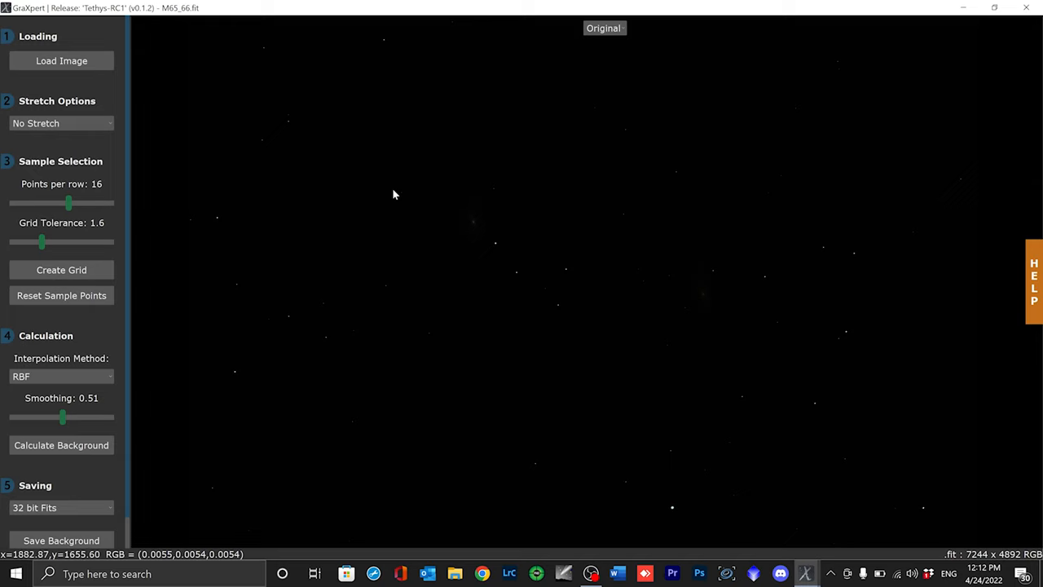
mouse_move(712, 148)
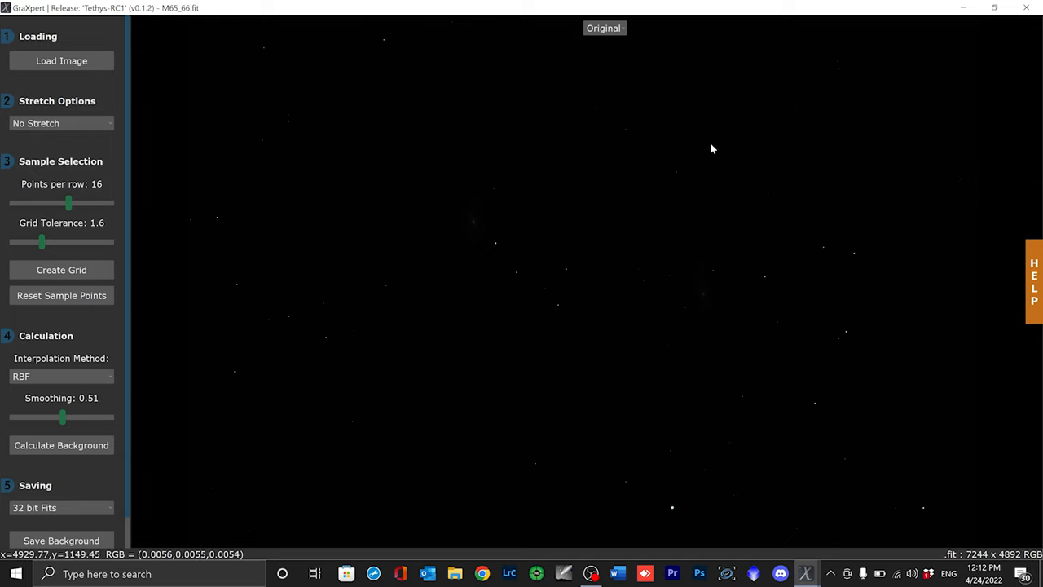
mouse_move(366, 139)
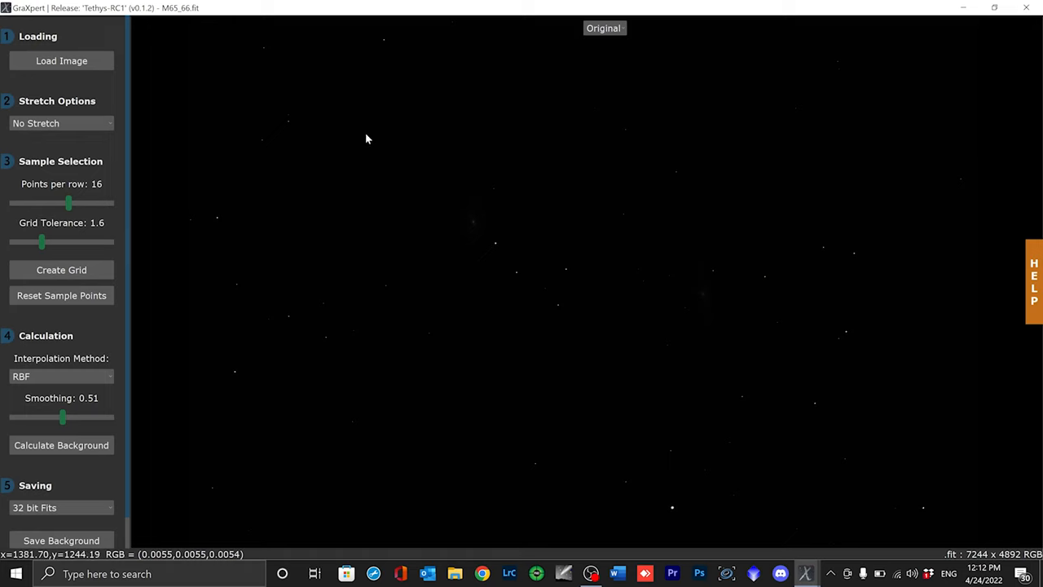
mouse_move(500, 259)
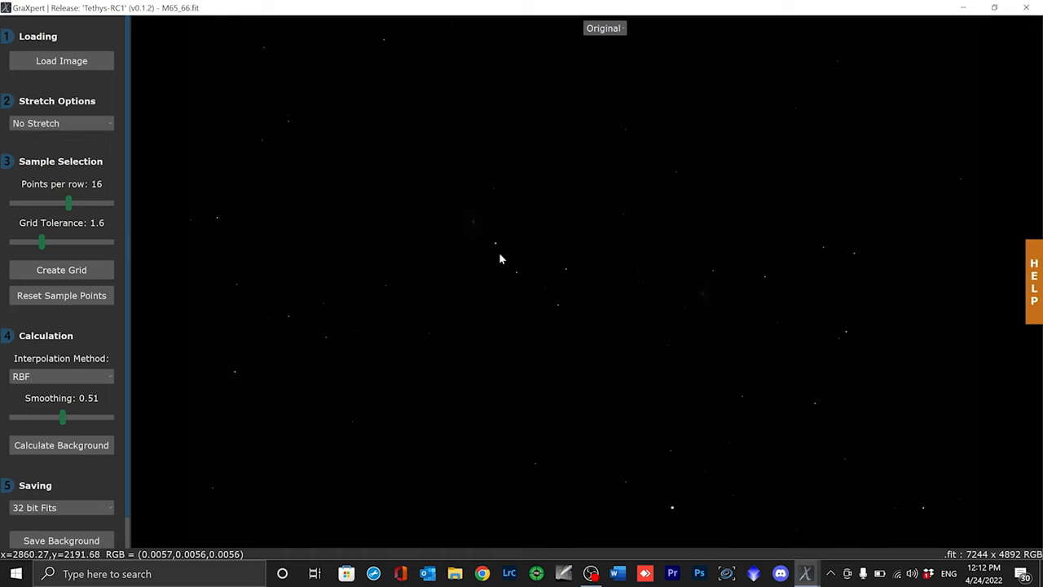
mouse_move(332, 232)
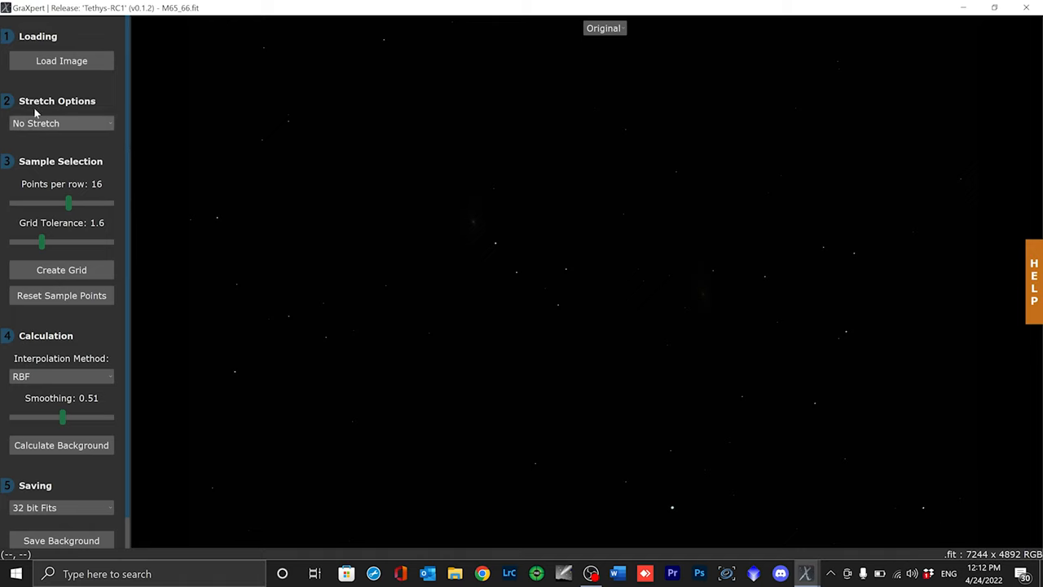
mouse_move(49, 123)
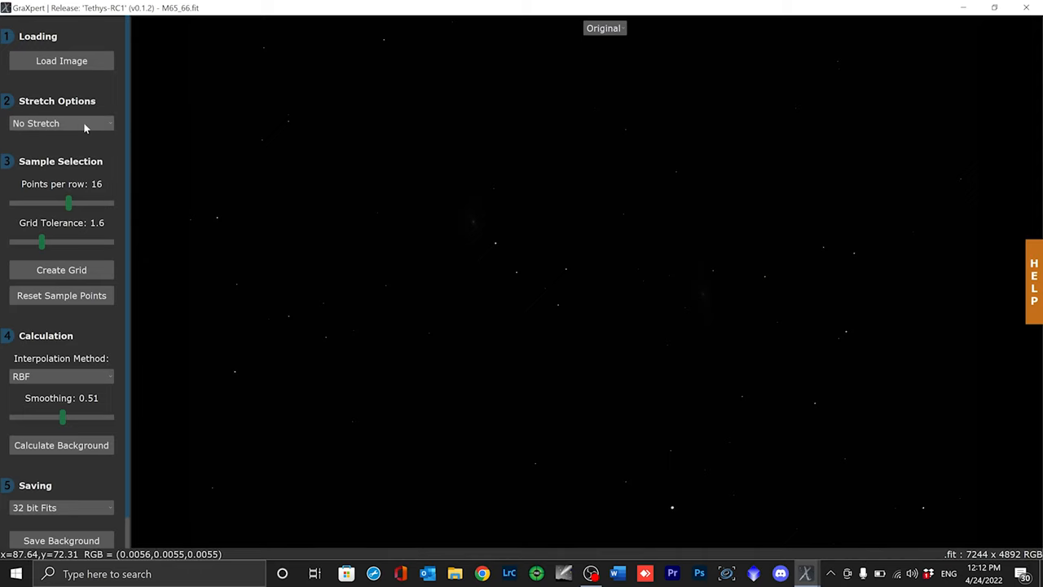
- Apply the '25% Bg, 1.25 sigma' stretch to the M65_66 image
click(61, 123)
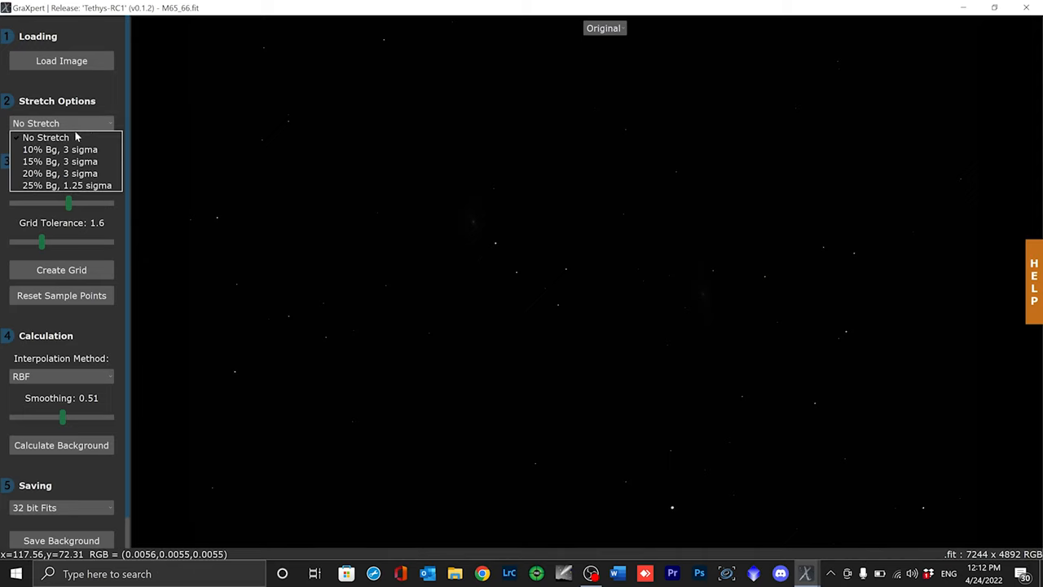
mouse_move(59, 149)
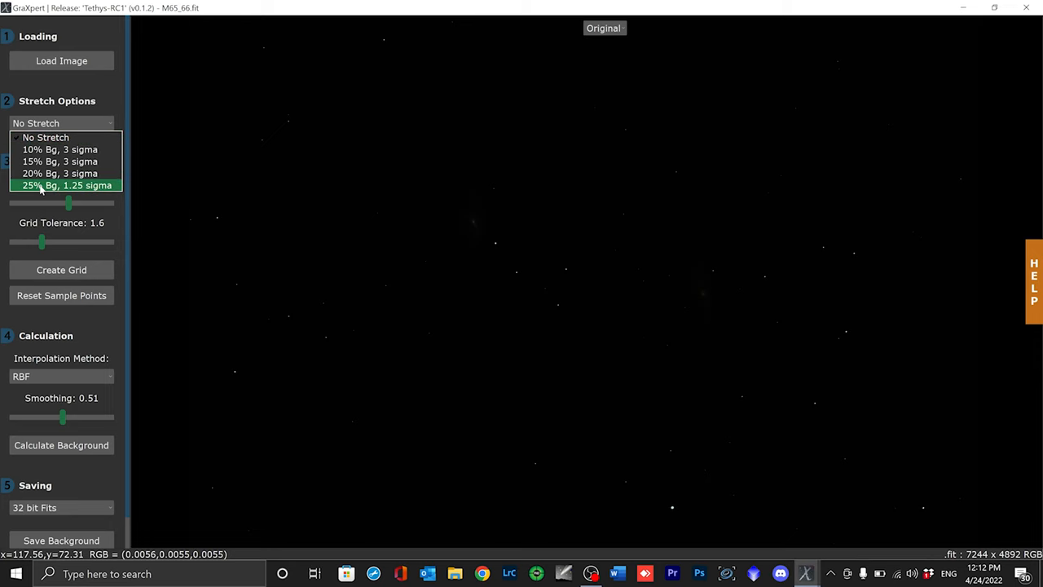
click(67, 185)
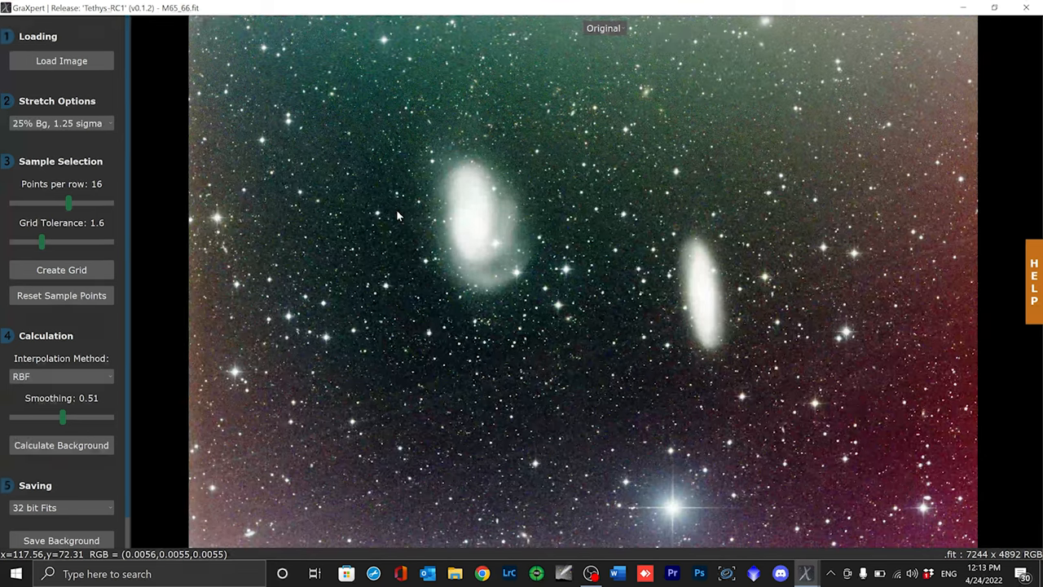
mouse_move(405, 253)
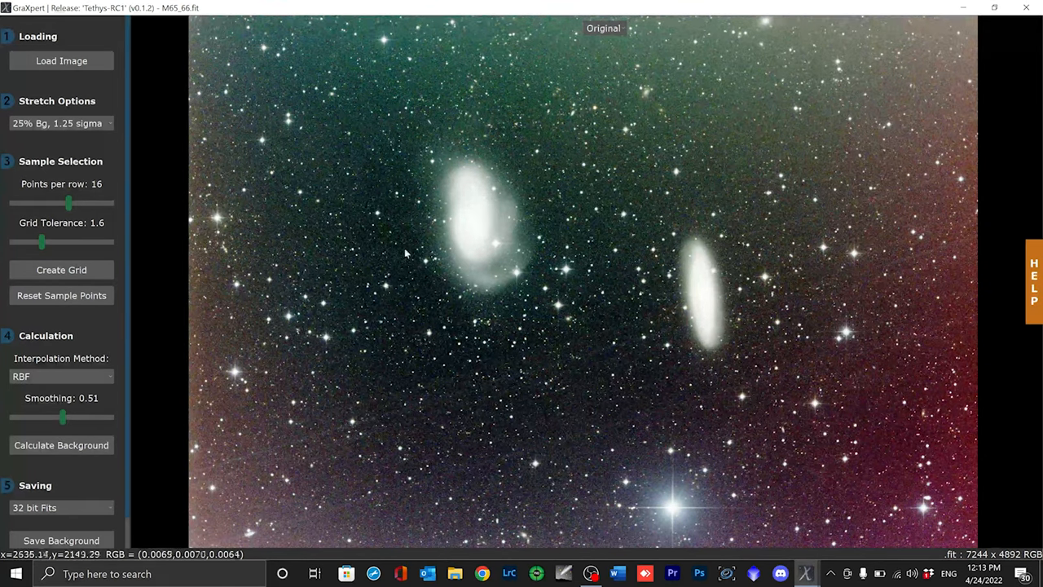
mouse_move(941, 250)
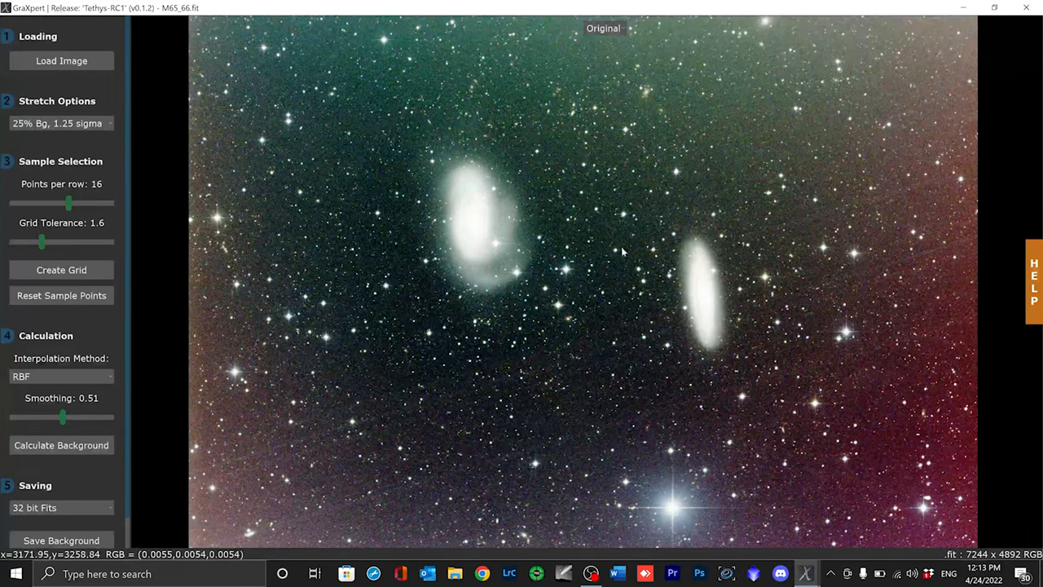
mouse_move(802, 90)
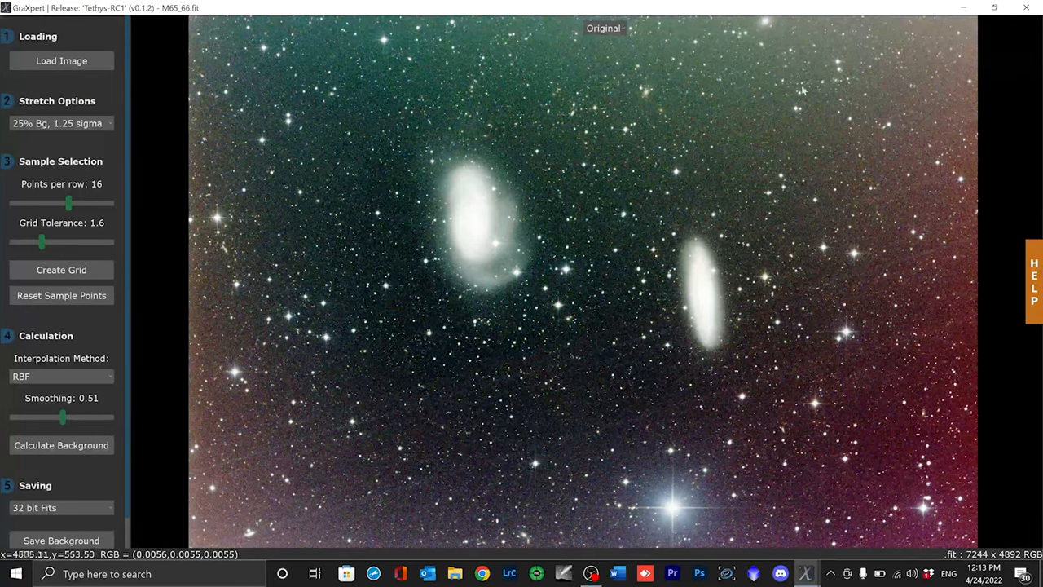
mouse_move(496, 94)
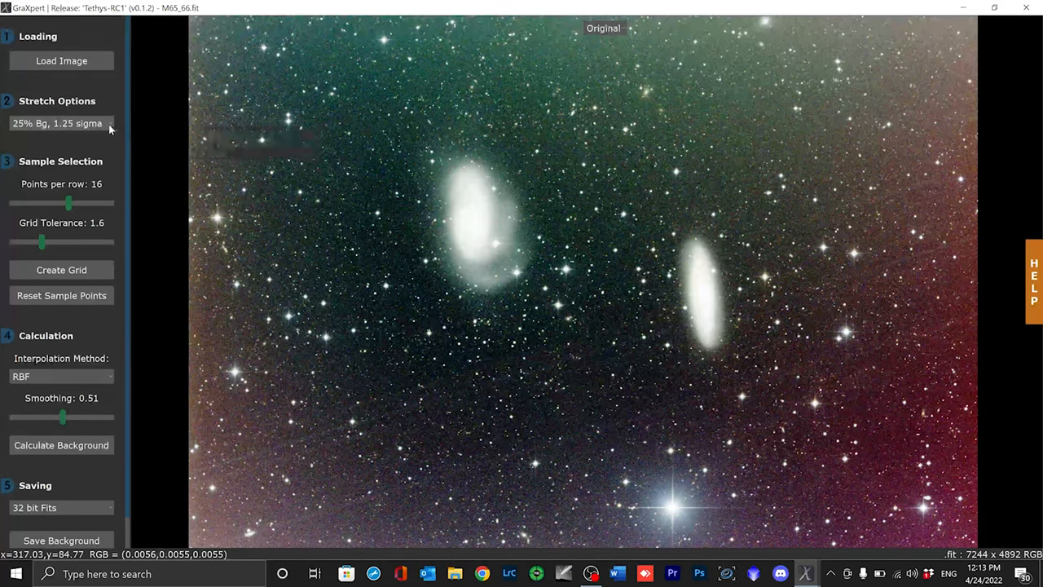
click(61, 123)
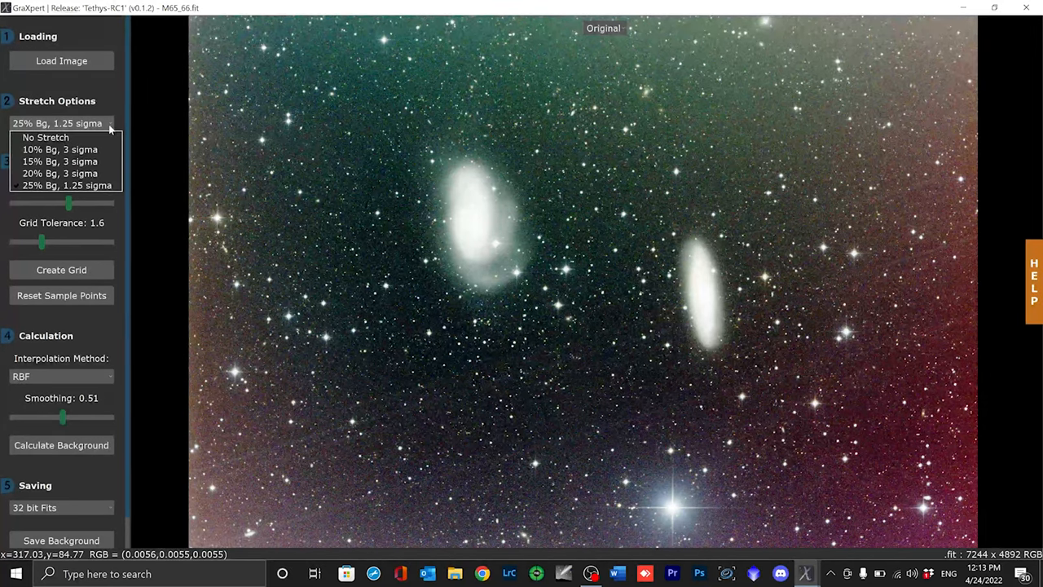
click(67, 185)
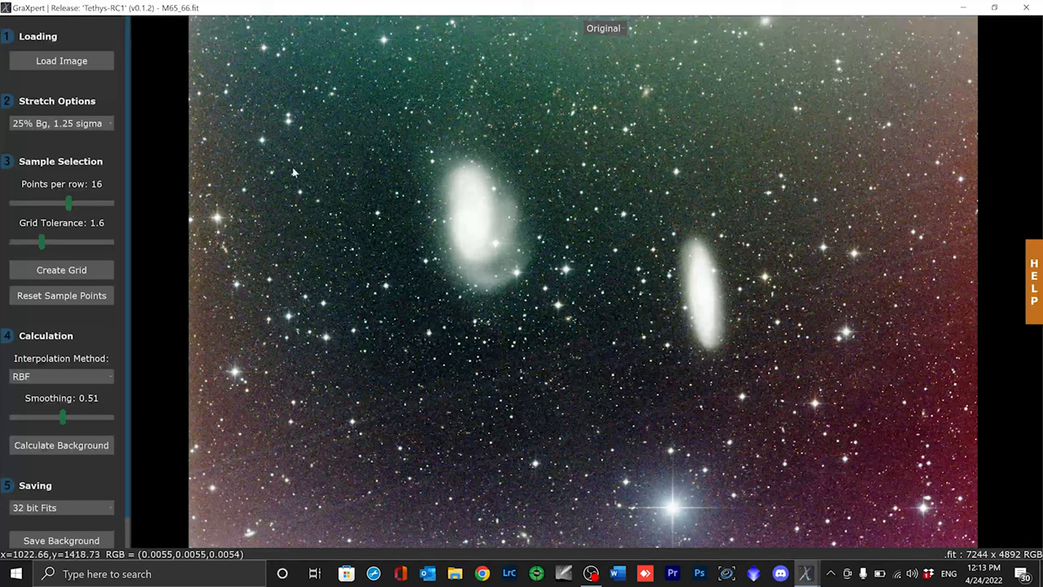
mouse_move(287, 128)
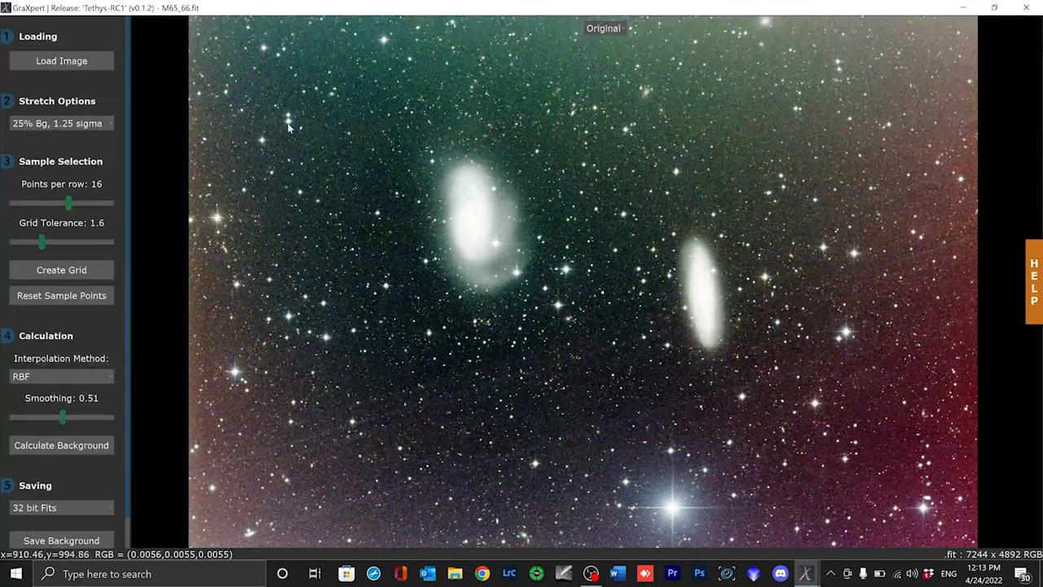
mouse_move(317, 58)
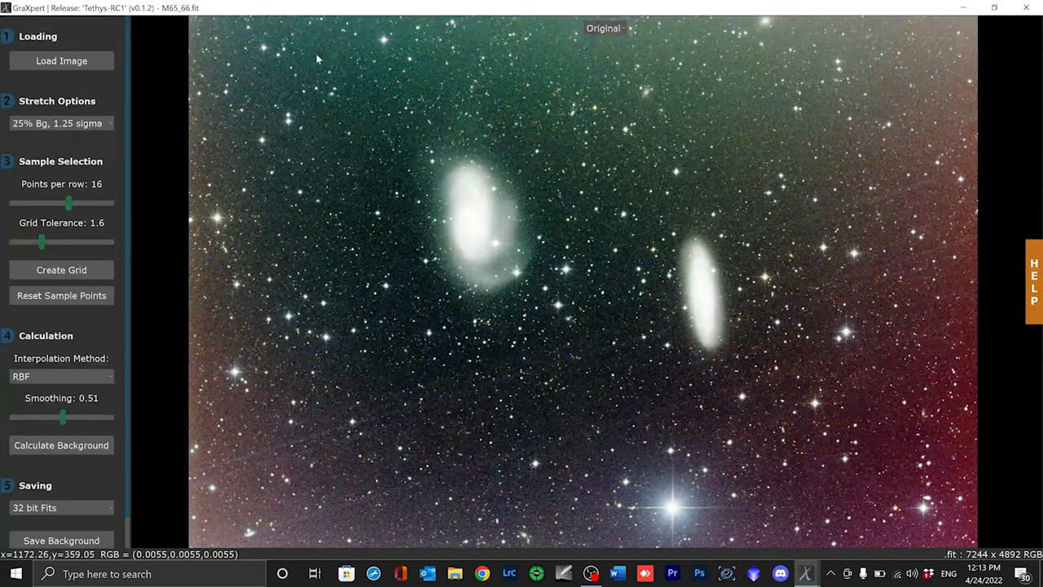
mouse_move(764, 138)
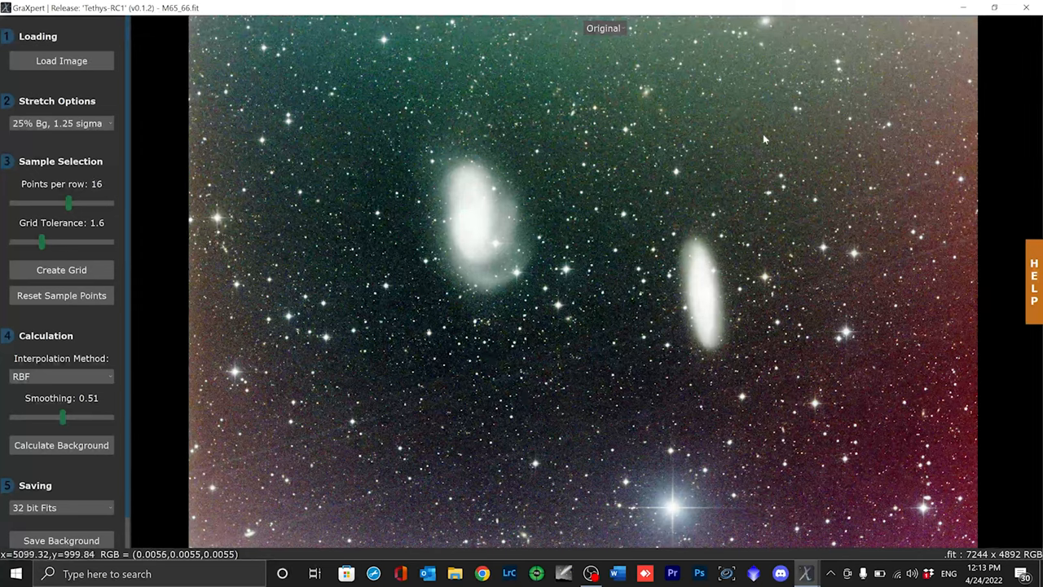
mouse_move(750, 135)
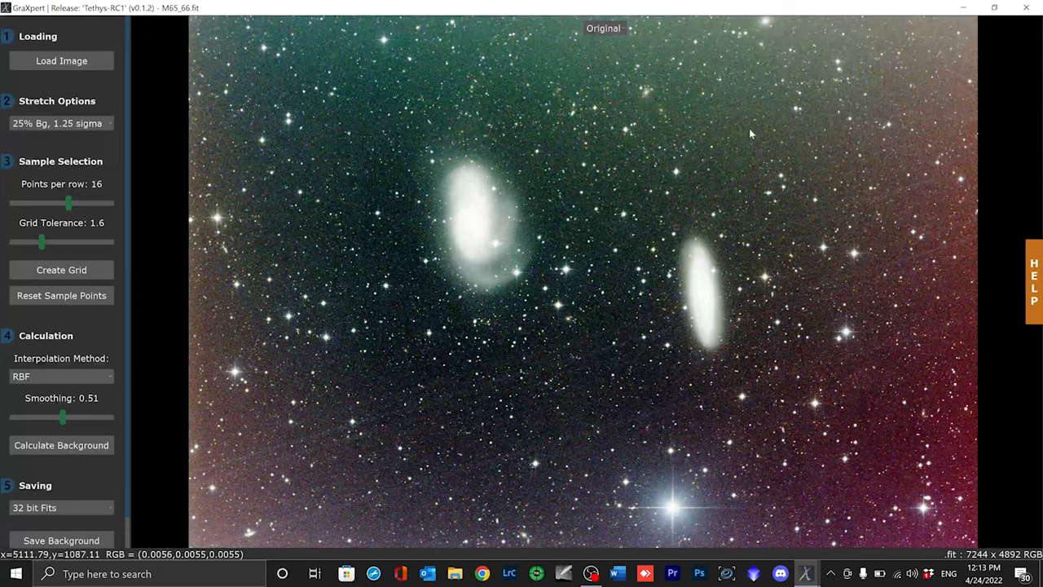
mouse_move(742, 153)
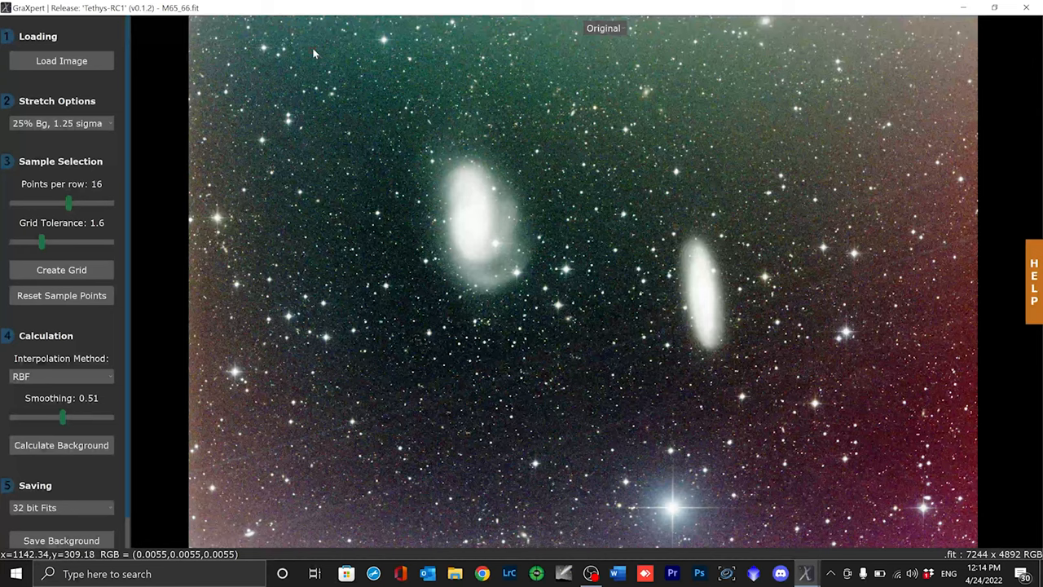
mouse_move(330, 58)
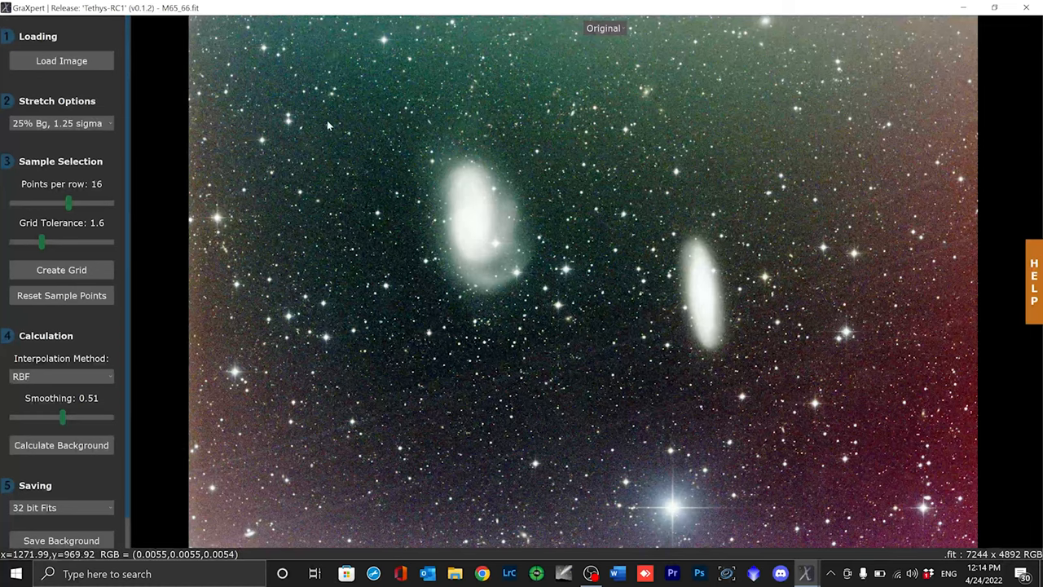
mouse_move(316, 62)
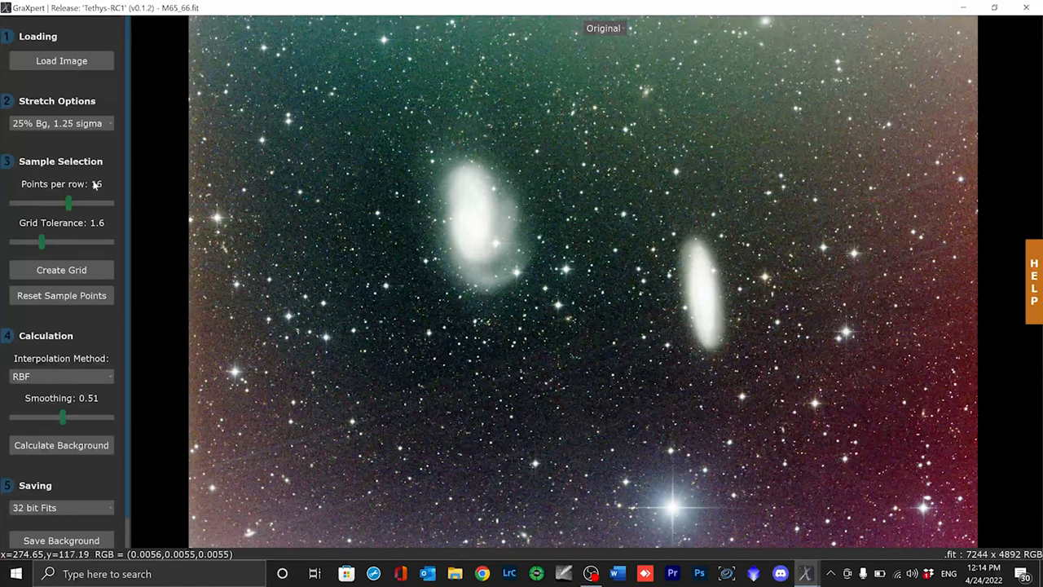
mouse_move(865, 75)
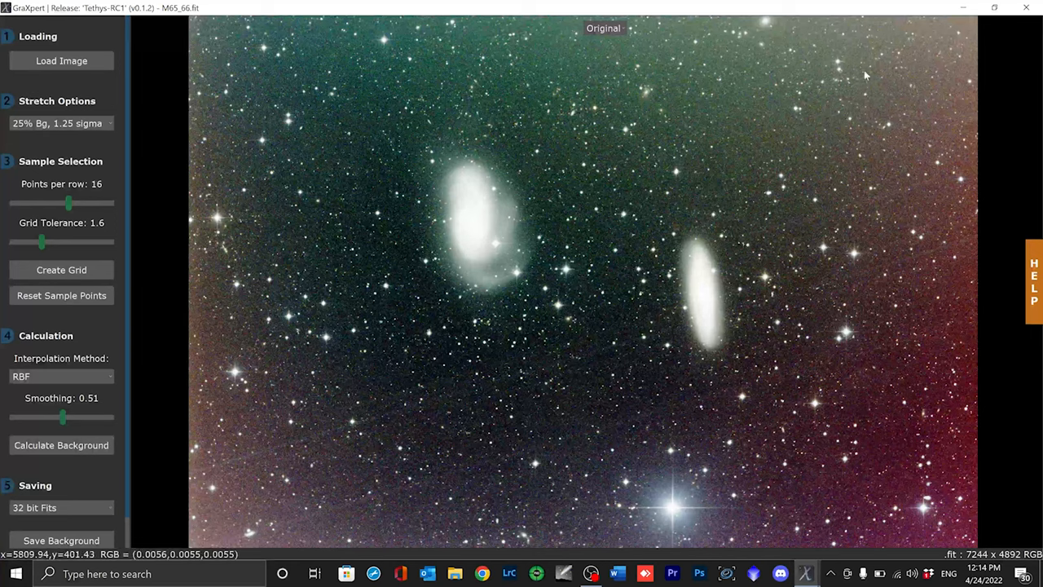
mouse_move(900, 491)
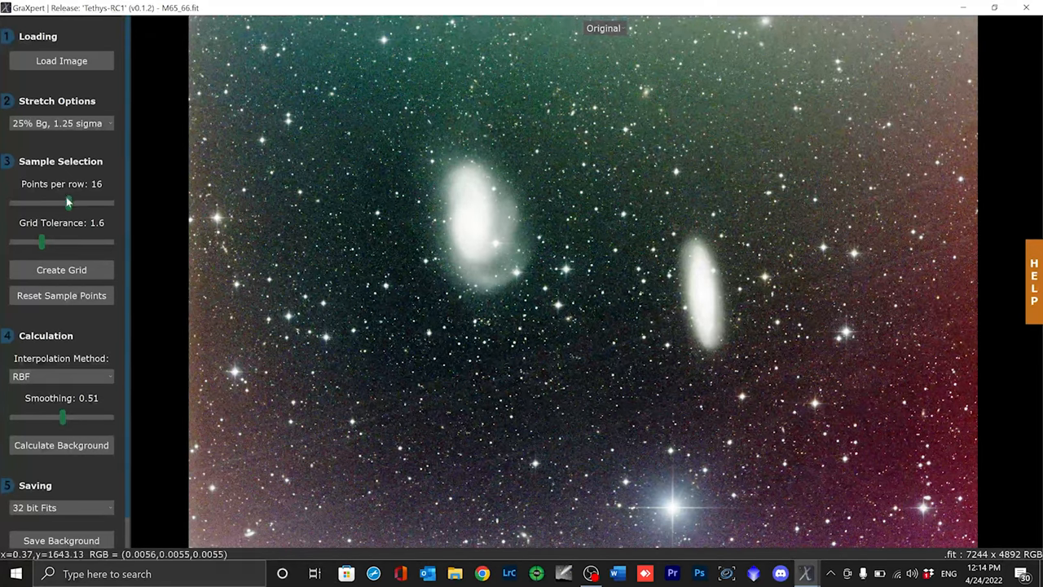
mouse_move(195, 71)
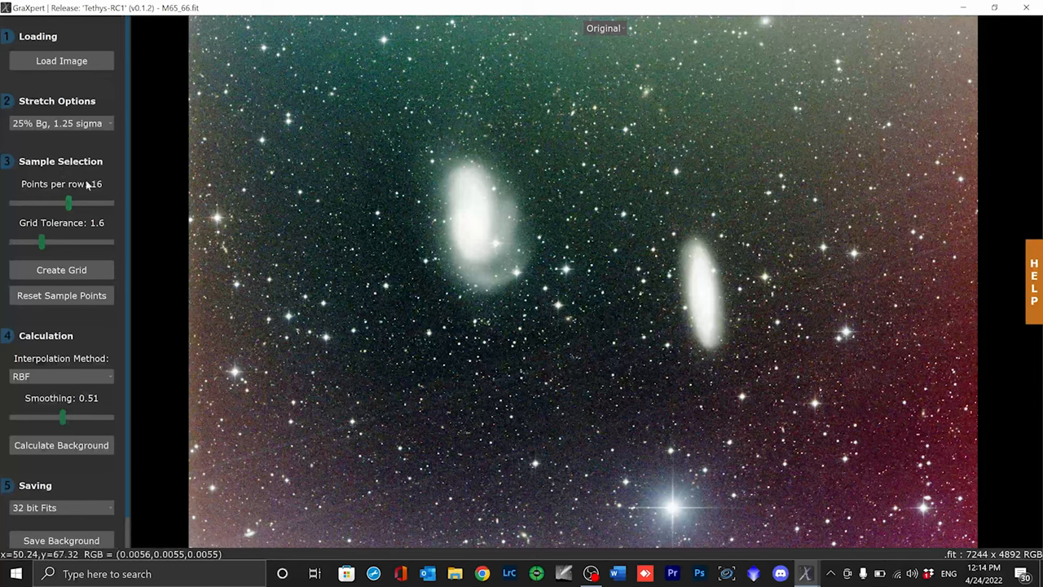
- Lower points per row to 14, then return it to 16
drag(67, 204, 57, 203)
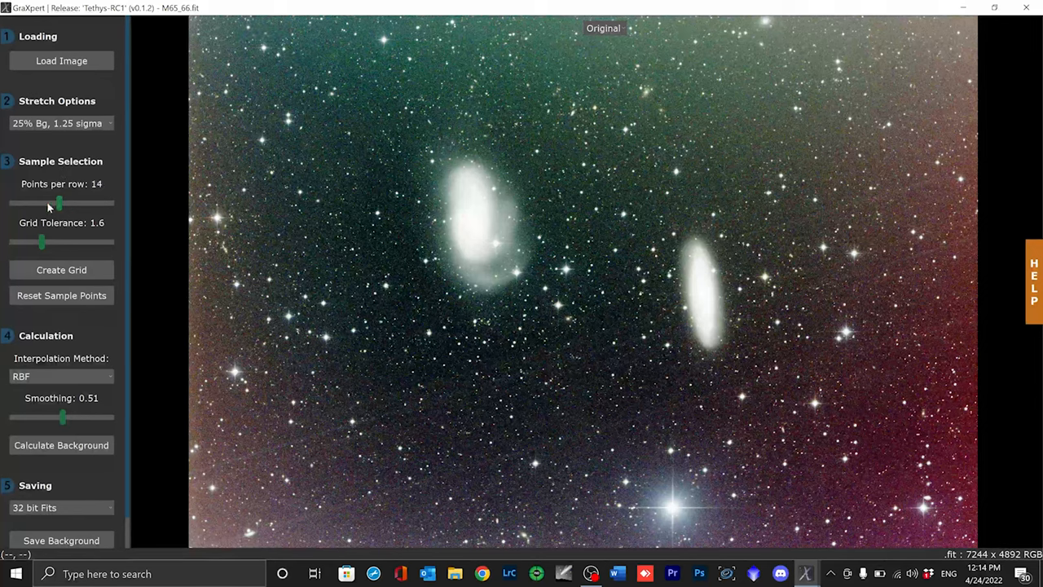
drag(57, 204, 79, 204)
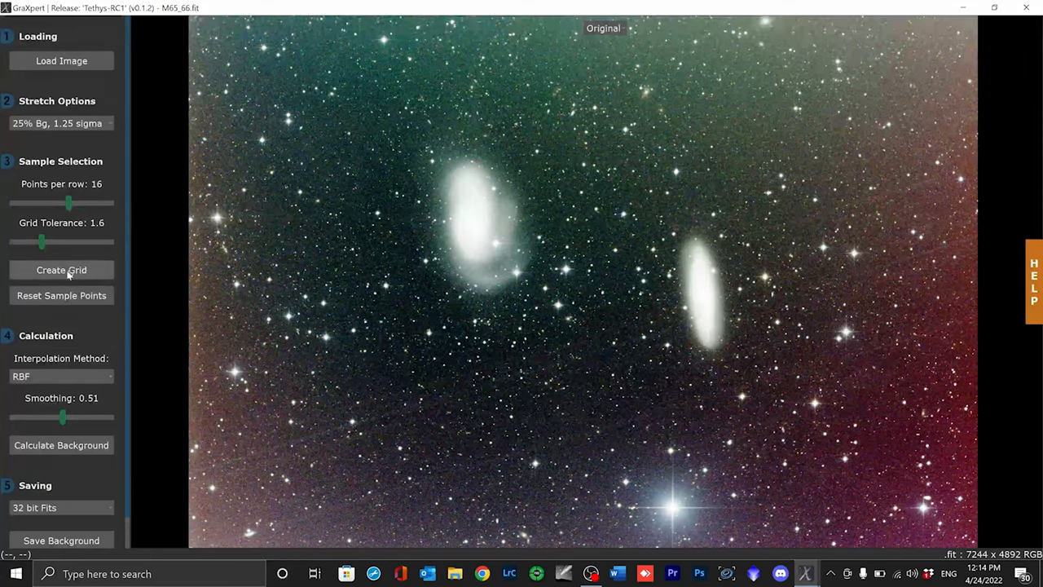
mouse_move(61, 270)
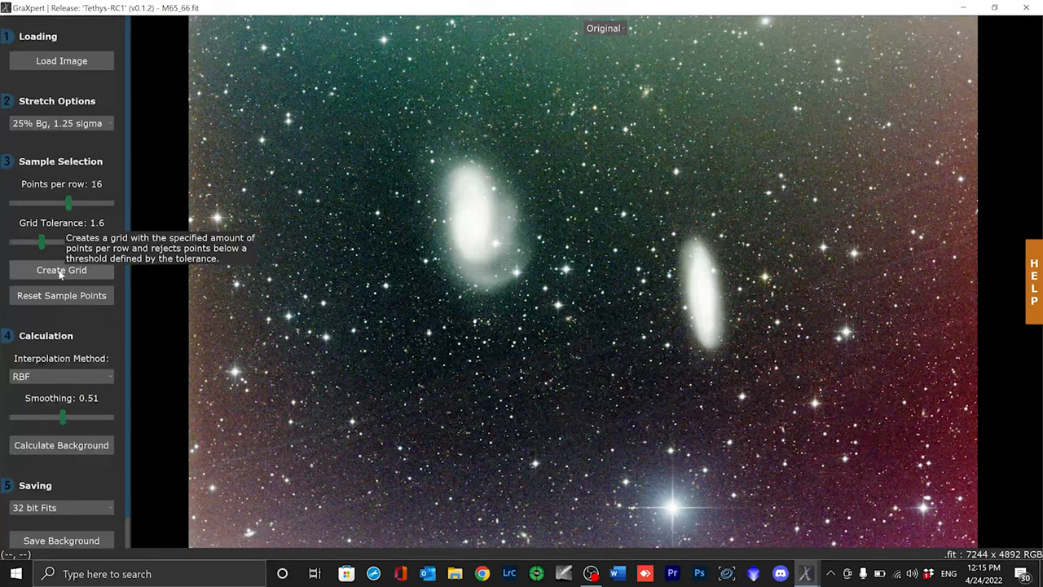
mouse_move(309, 88)
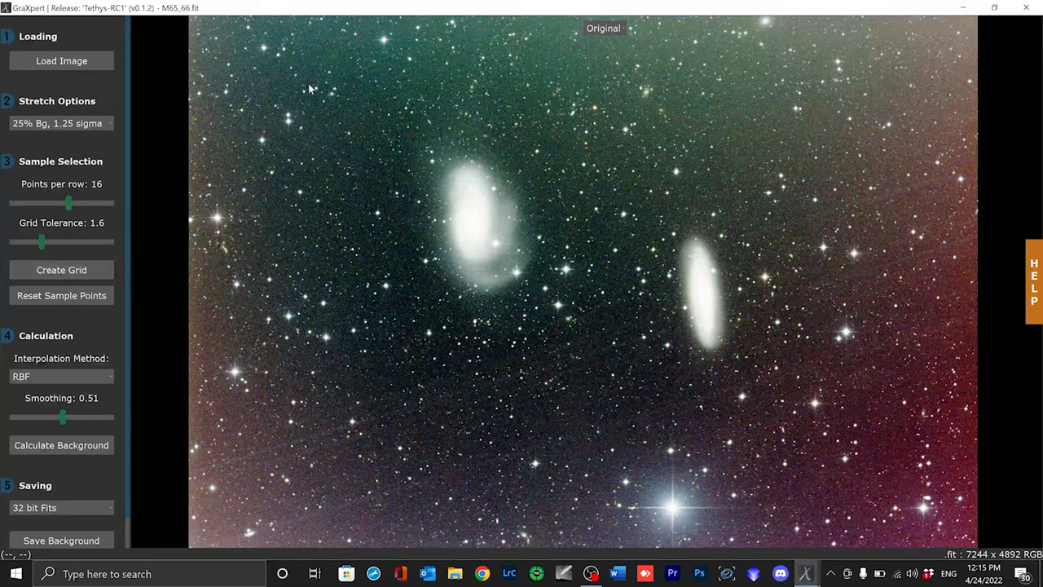
mouse_move(312, 188)
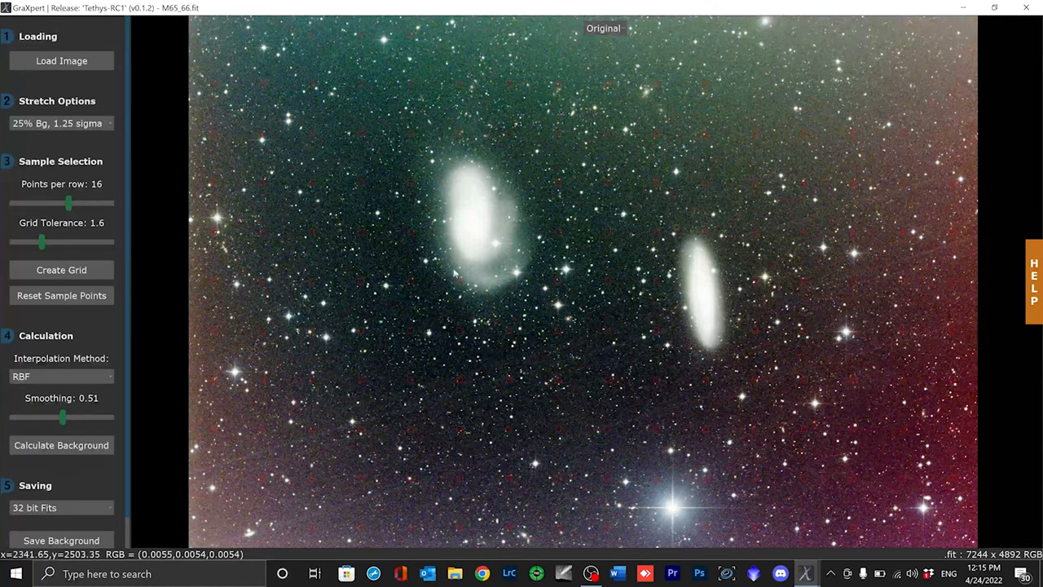
mouse_move(413, 167)
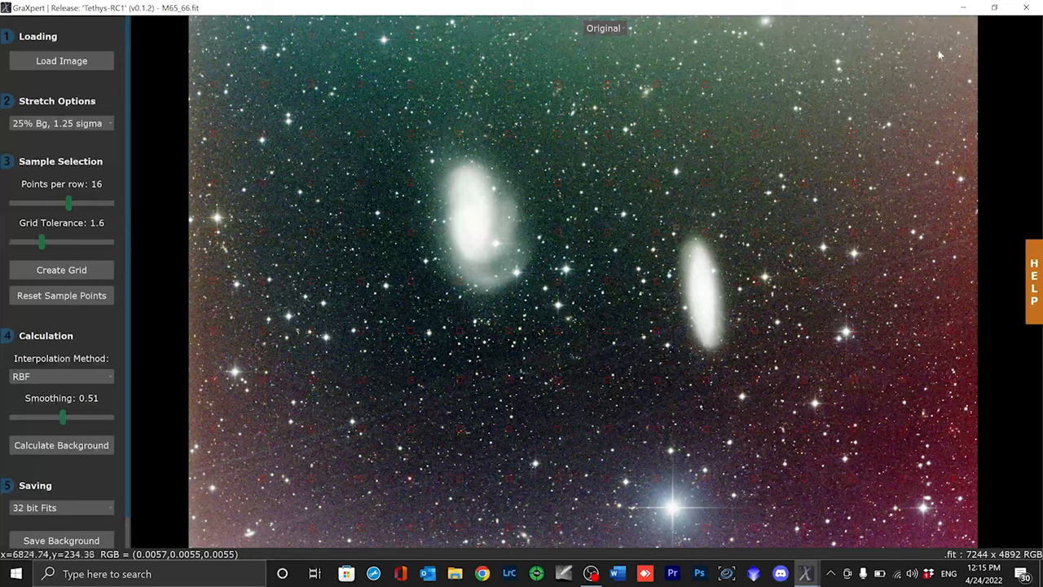
mouse_move(225, 523)
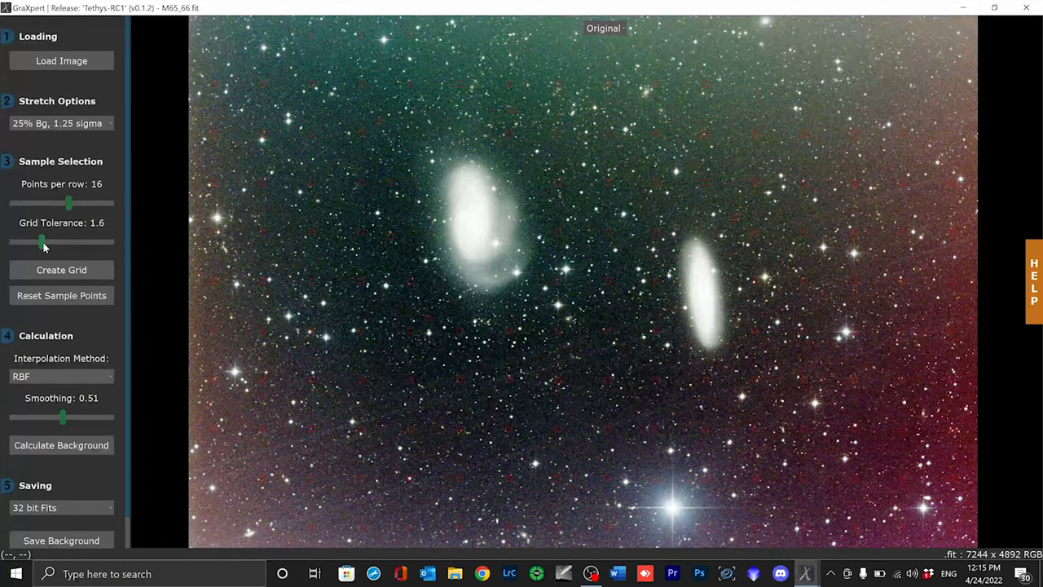
drag(67, 242, 17, 242)
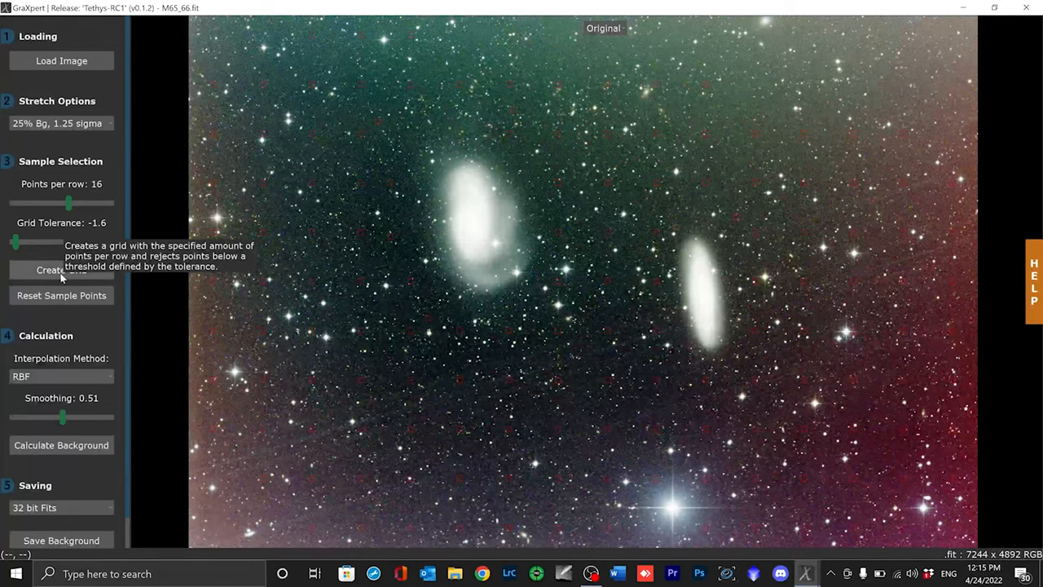
click(61, 270)
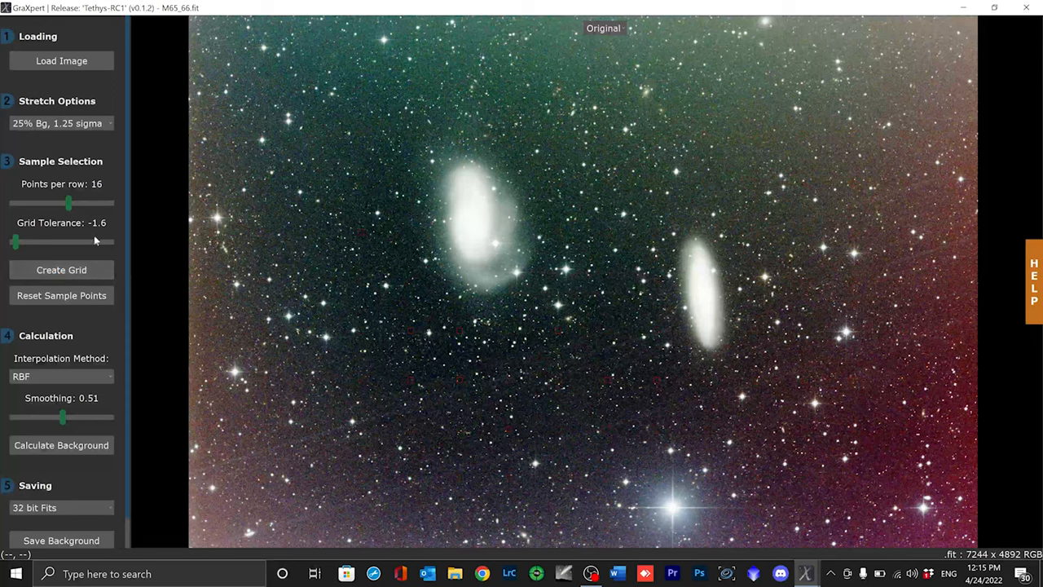
mouse_move(535, 424)
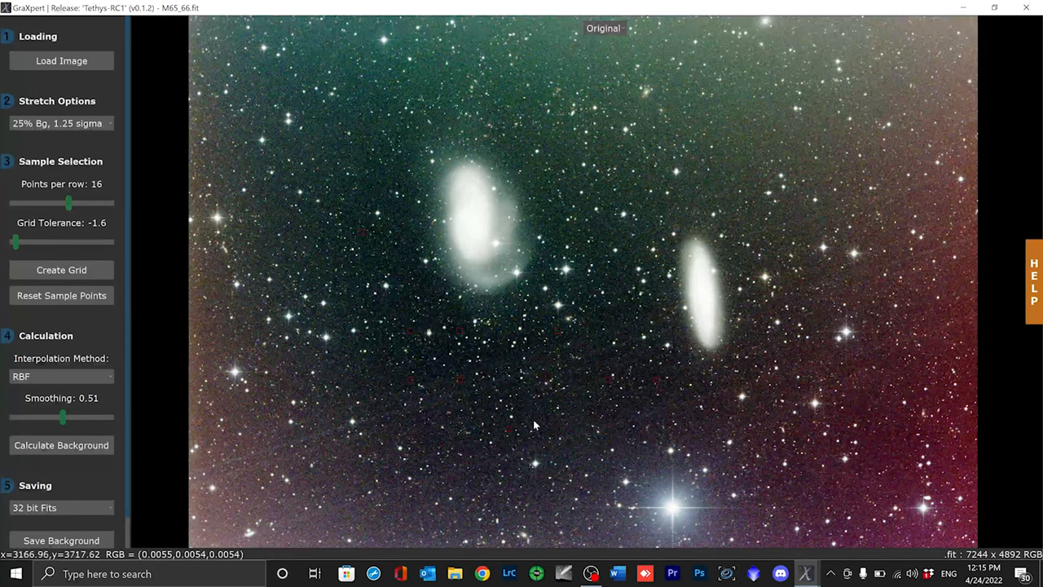
mouse_move(375, 363)
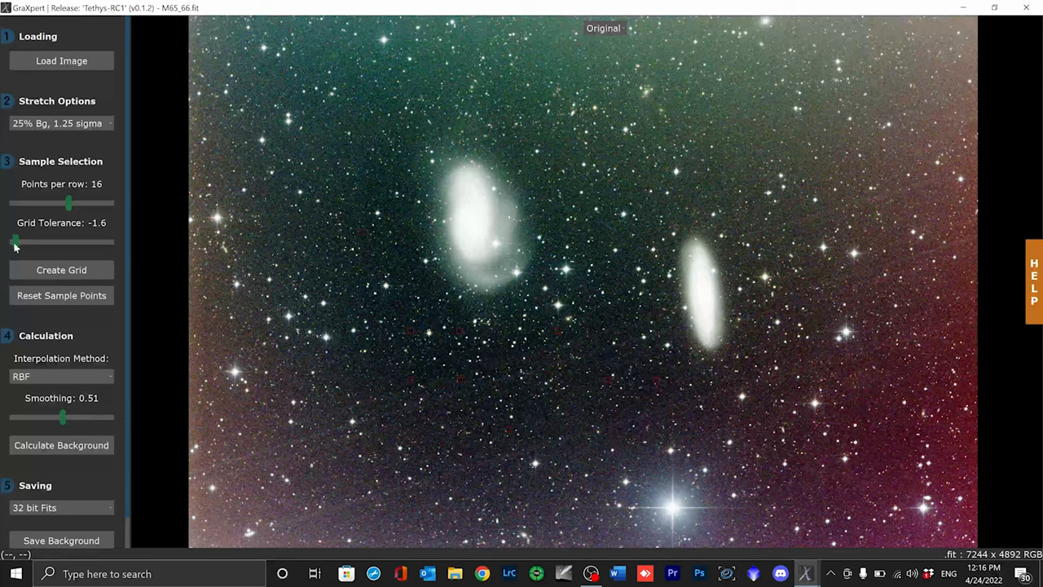
- Set grid tolerance to 9.4 and generate a denser sample grid
click(61, 270)
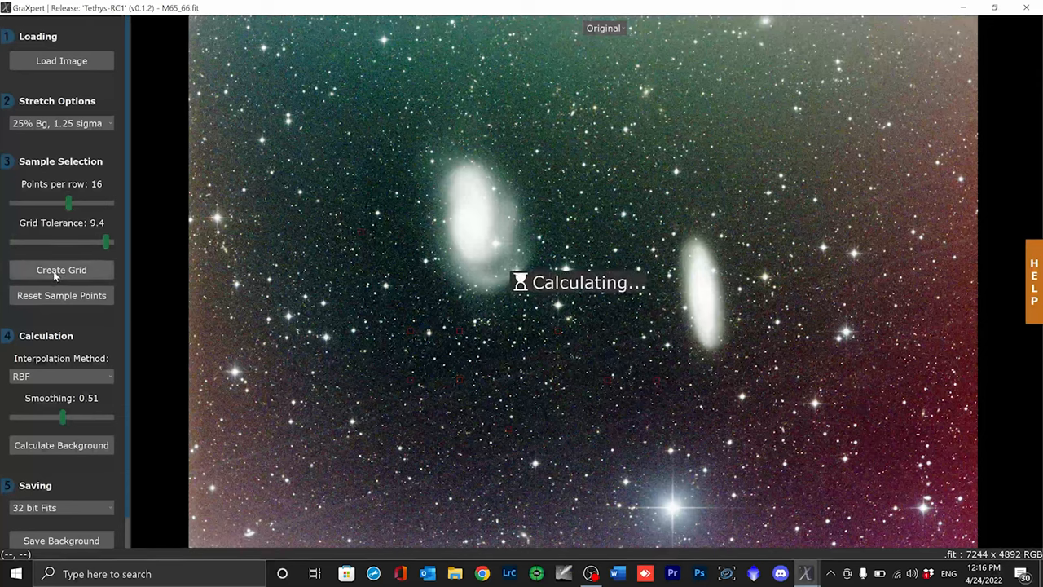
click(61, 269)
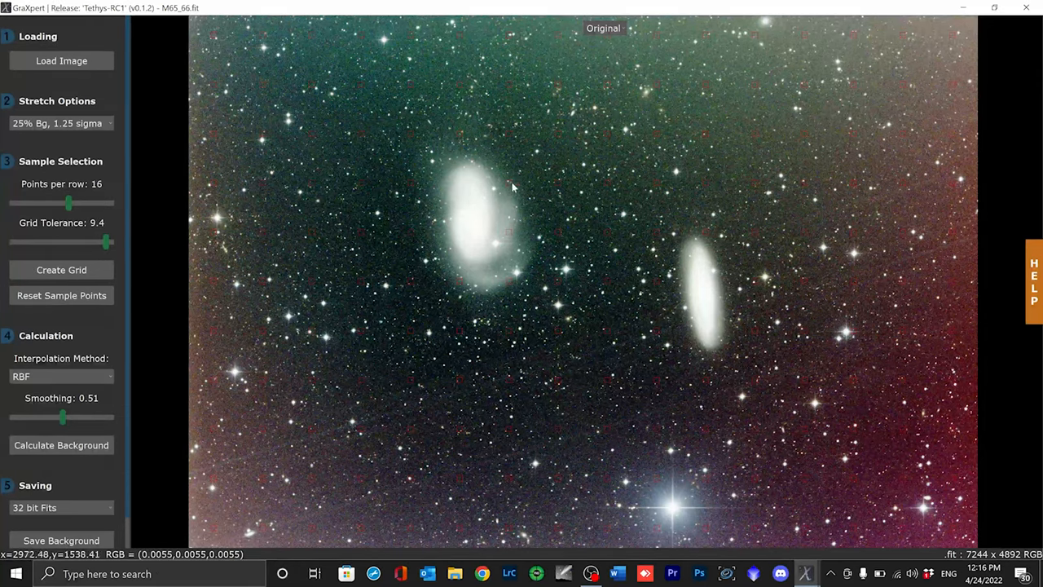
mouse_move(61, 244)
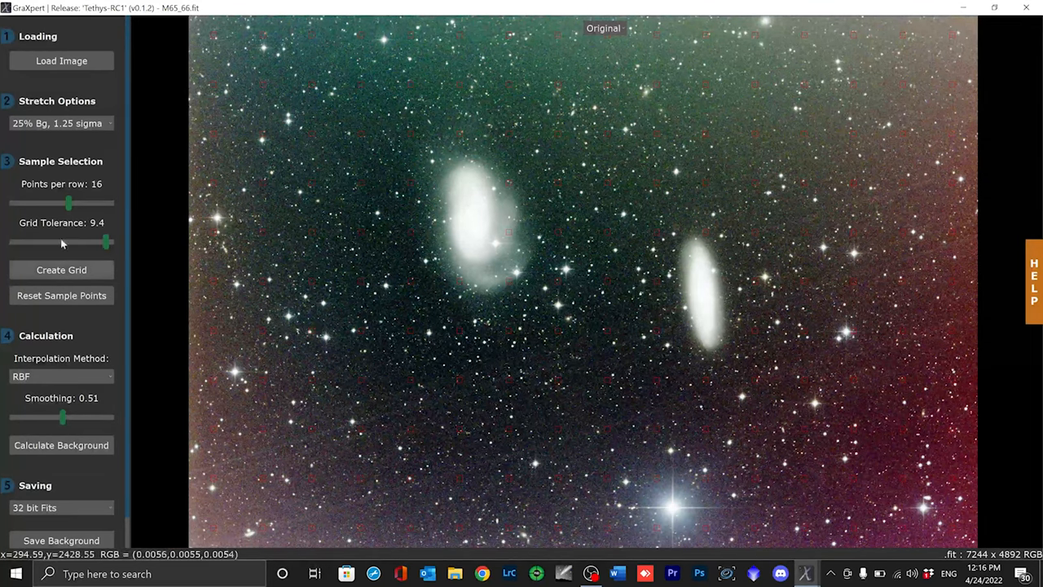
mouse_move(408, 136)
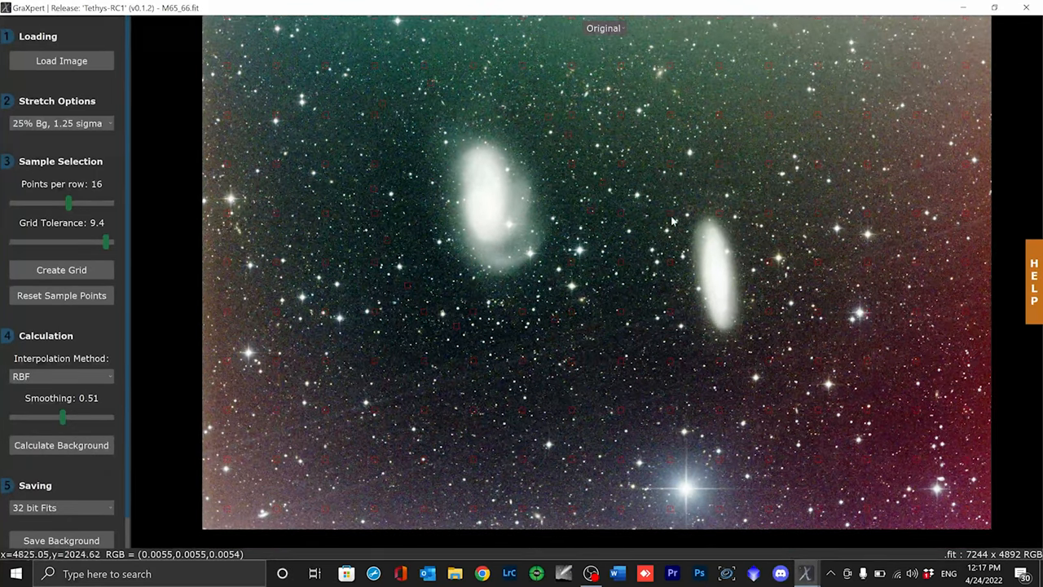
mouse_move(652, 170)
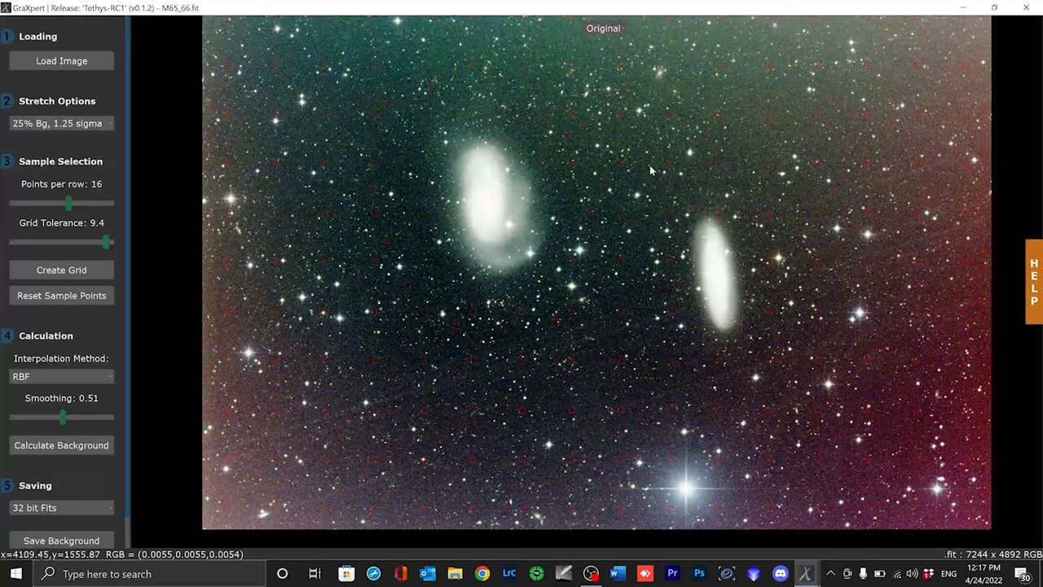
mouse_move(691, 188)
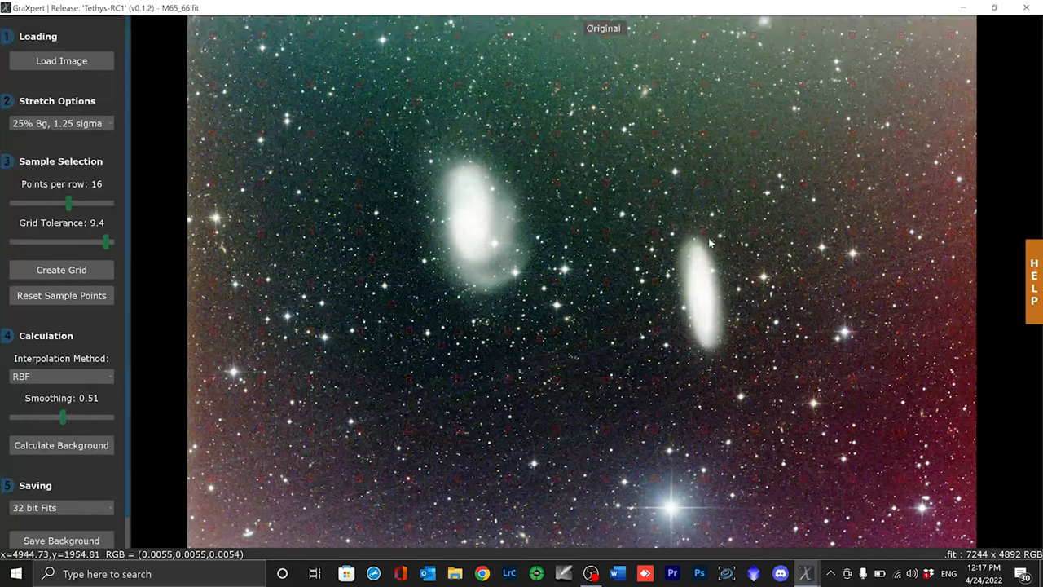
mouse_move(706, 237)
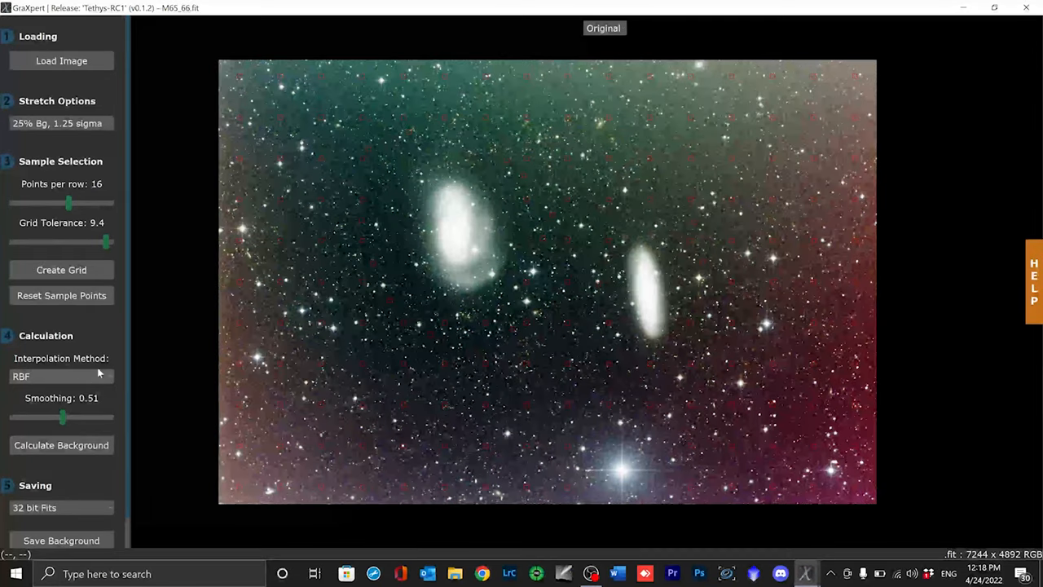
click(61, 376)
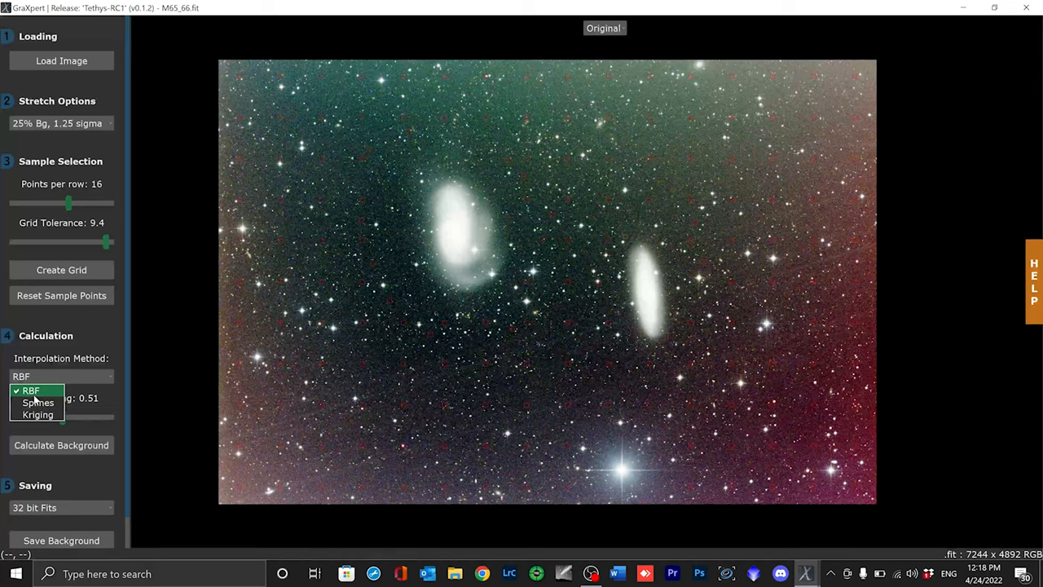
mouse_move(38, 403)
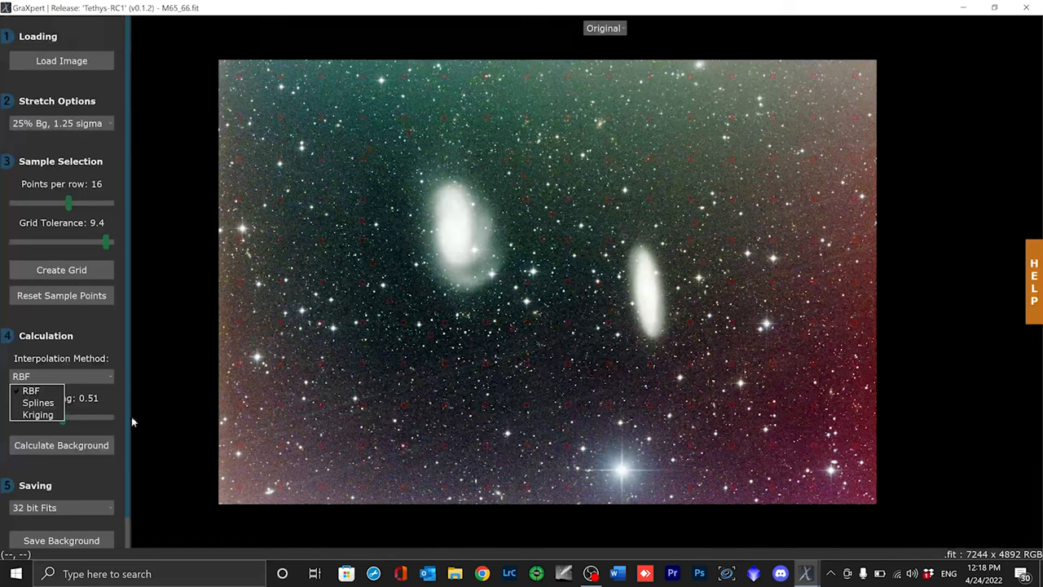
mouse_move(779, 324)
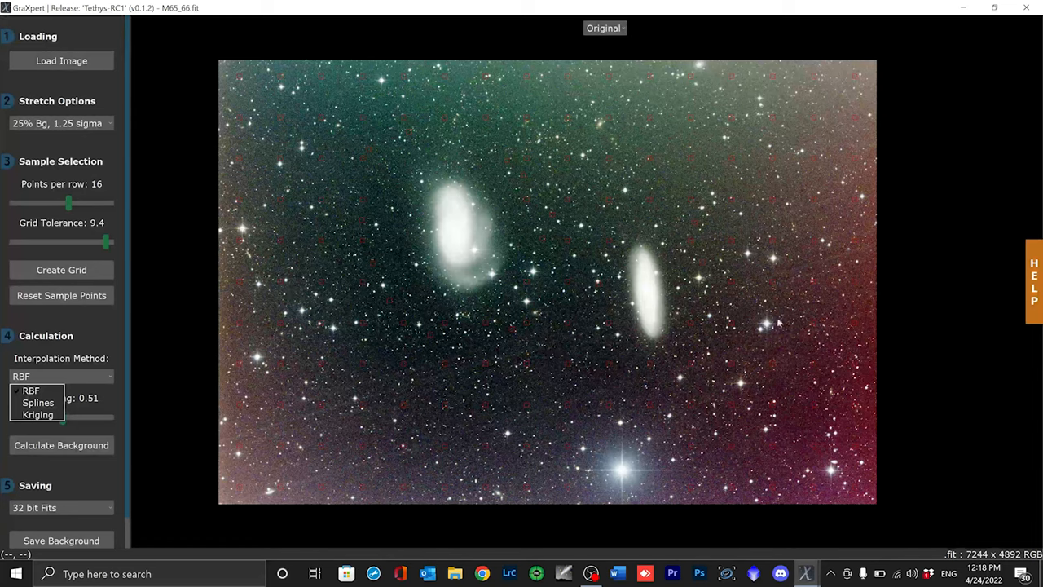
mouse_move(403, 385)
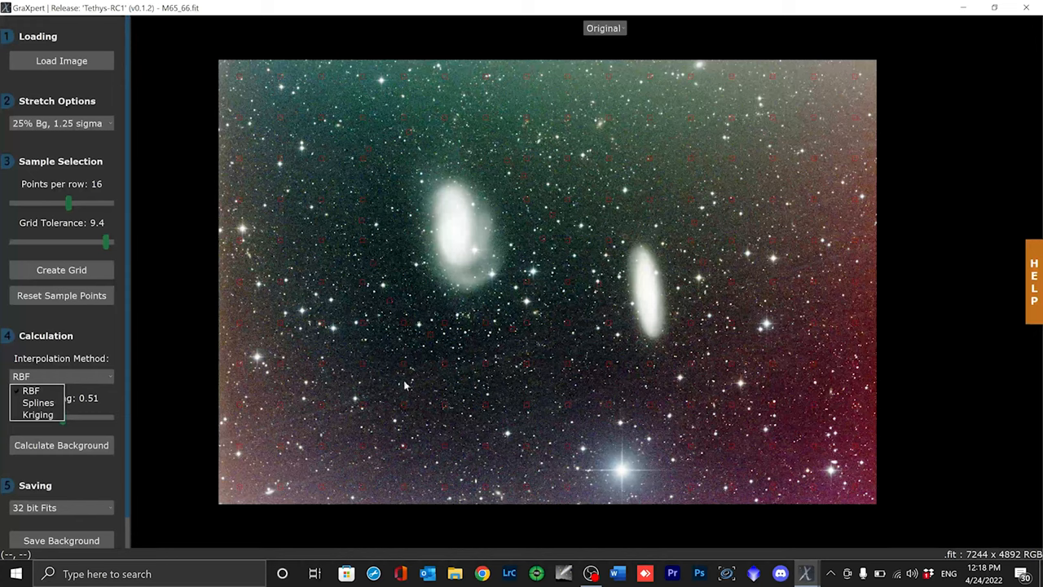
mouse_move(436, 290)
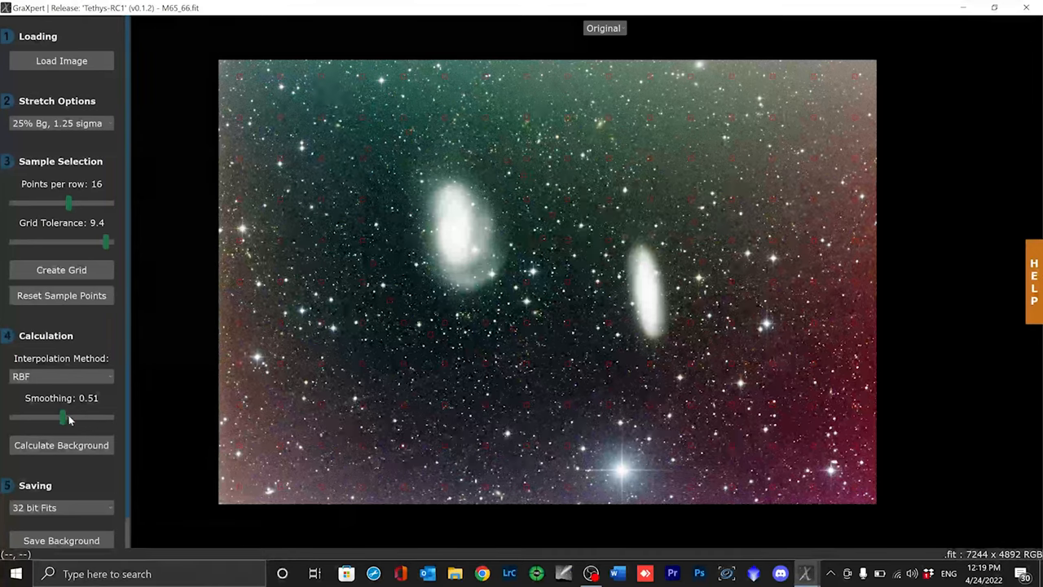
mouse_move(70, 418)
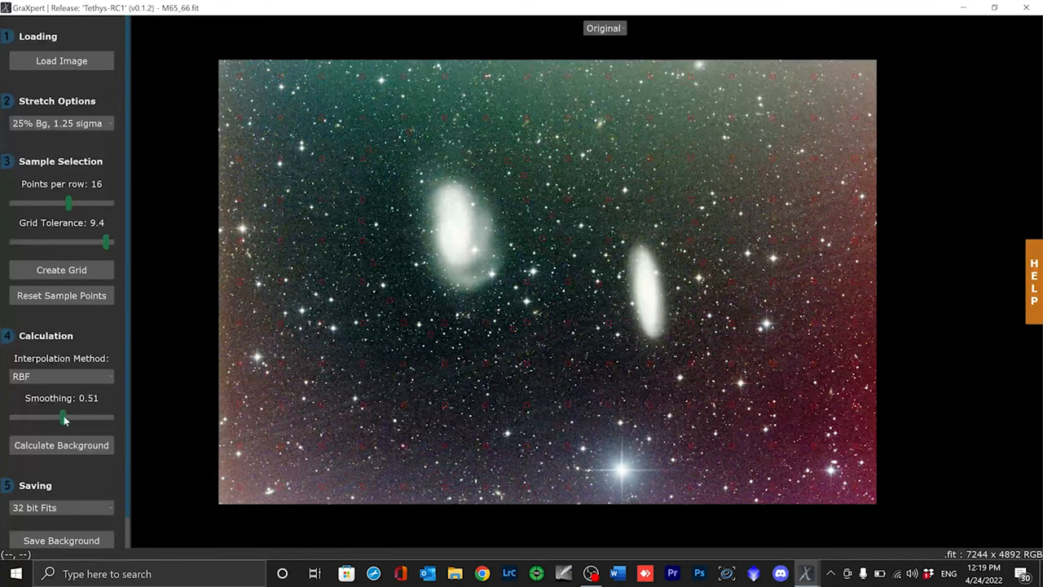
- Calculate and subtract the background model (RBF, smoothing 0.51) from M65_66
click(61, 445)
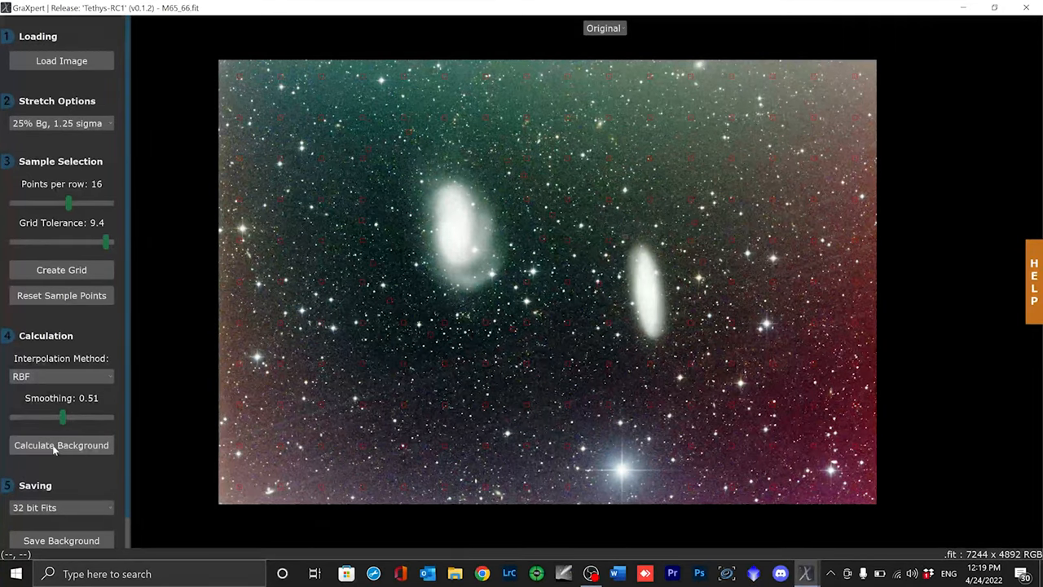
mouse_move(62, 445)
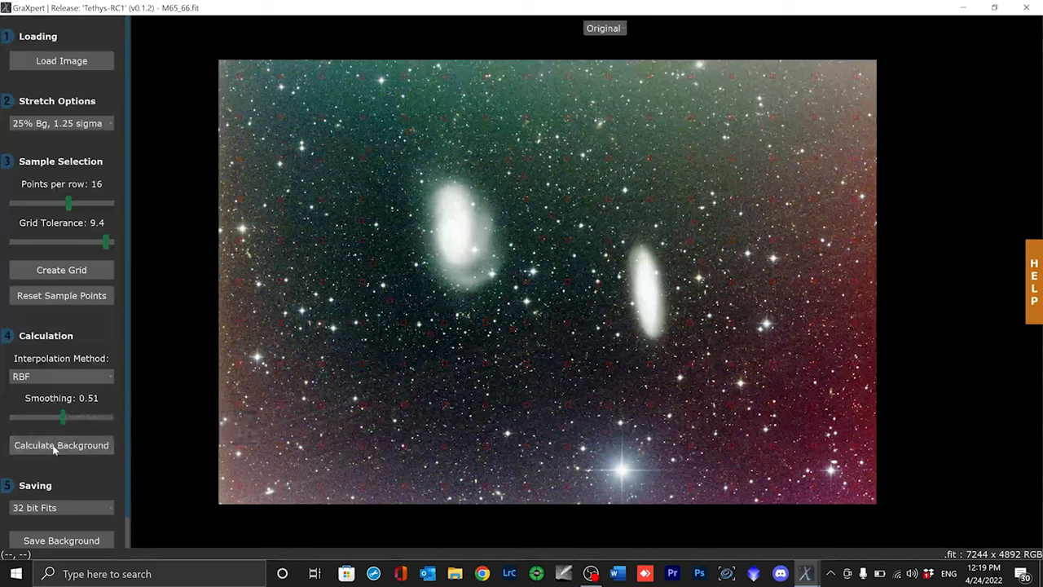
click(61, 445)
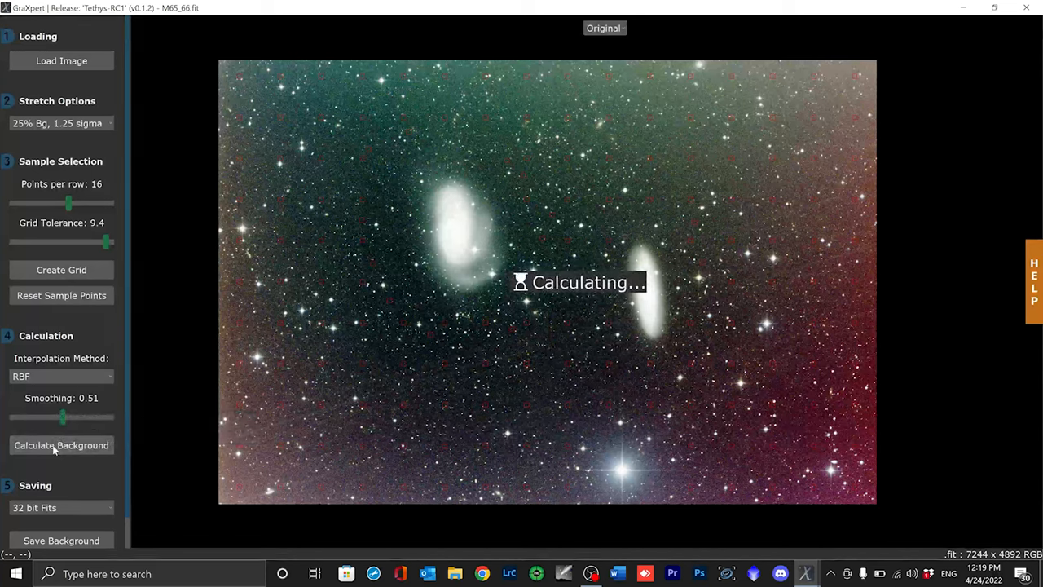
click(61, 445)
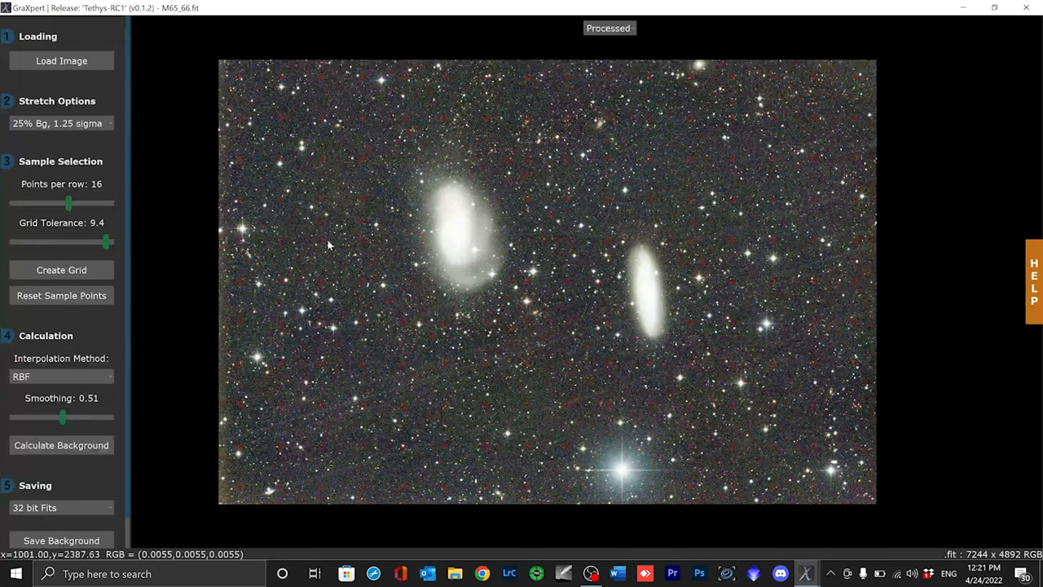
mouse_move(319, 413)
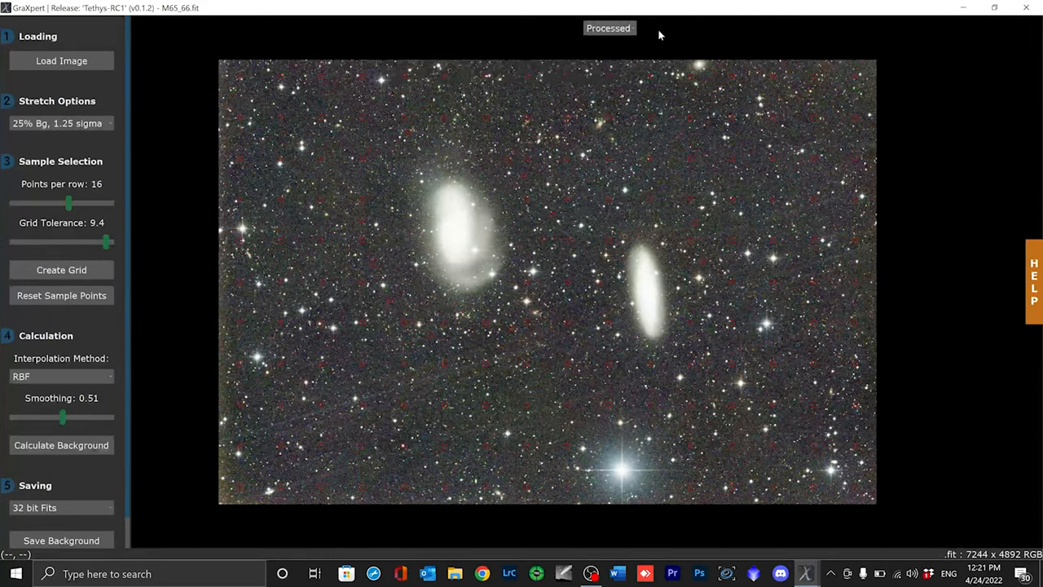
click(609, 28)
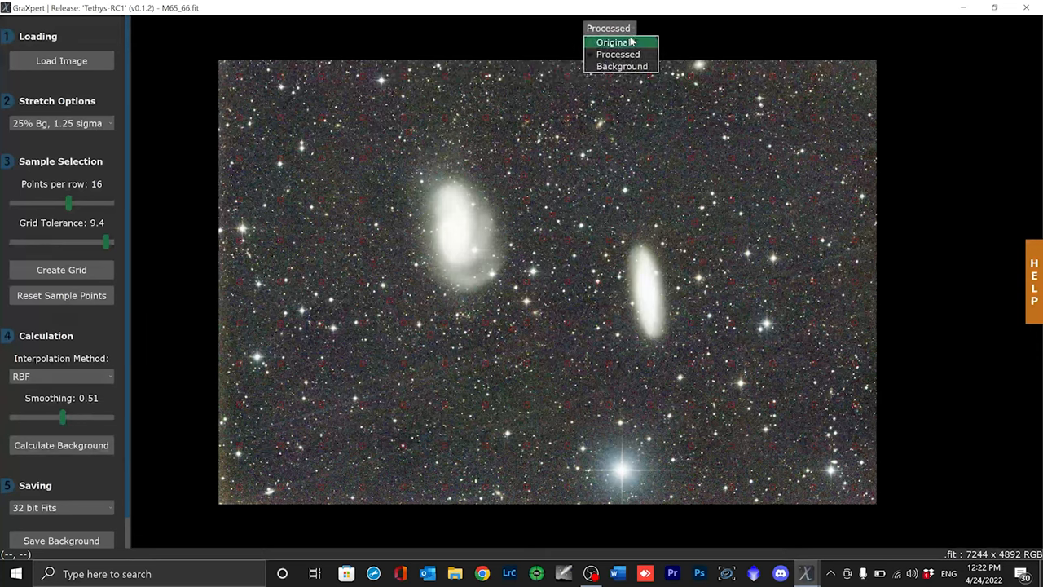
click(613, 41)
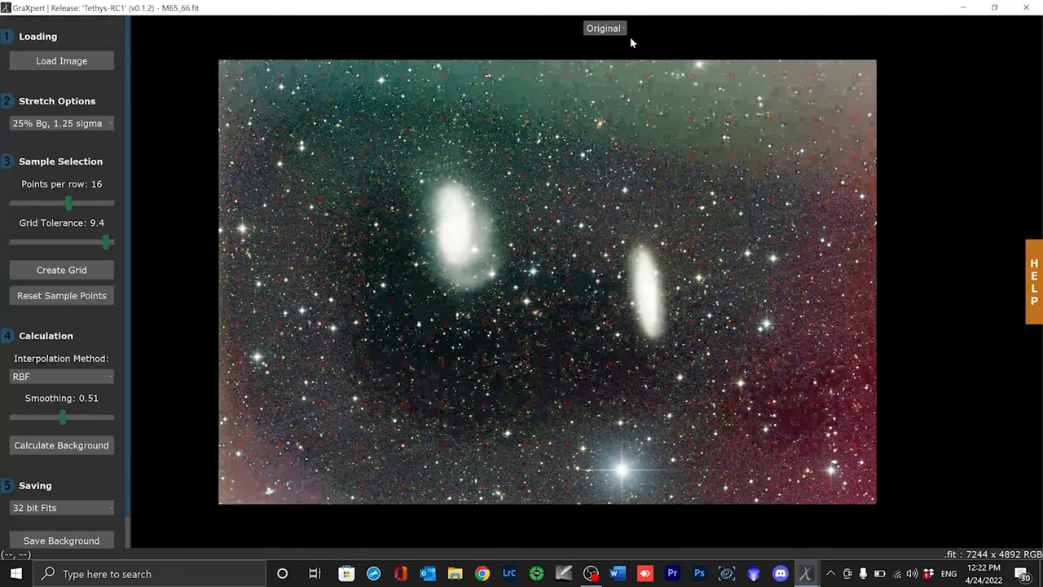
click(603, 28)
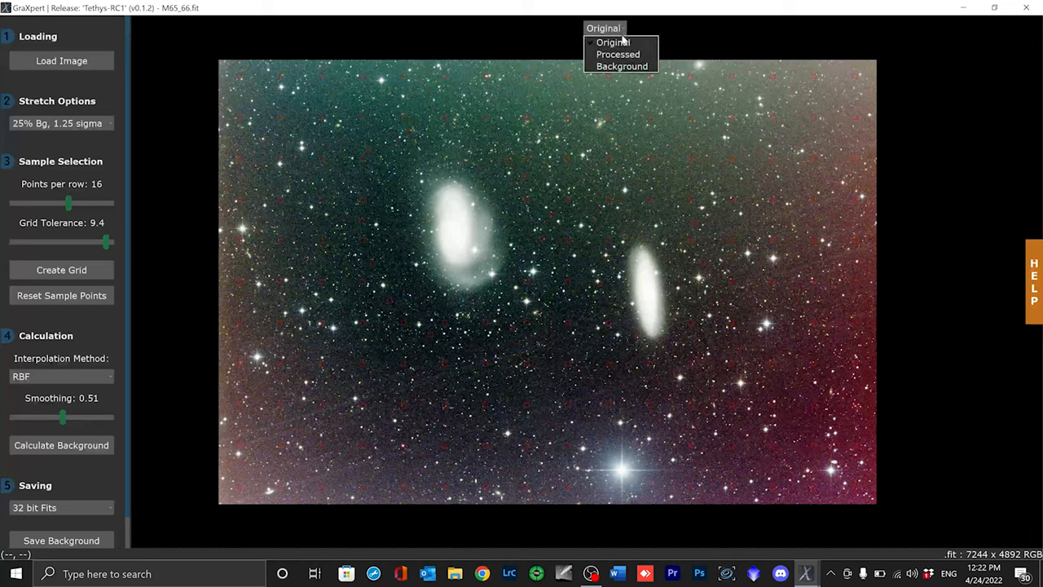
click(618, 54)
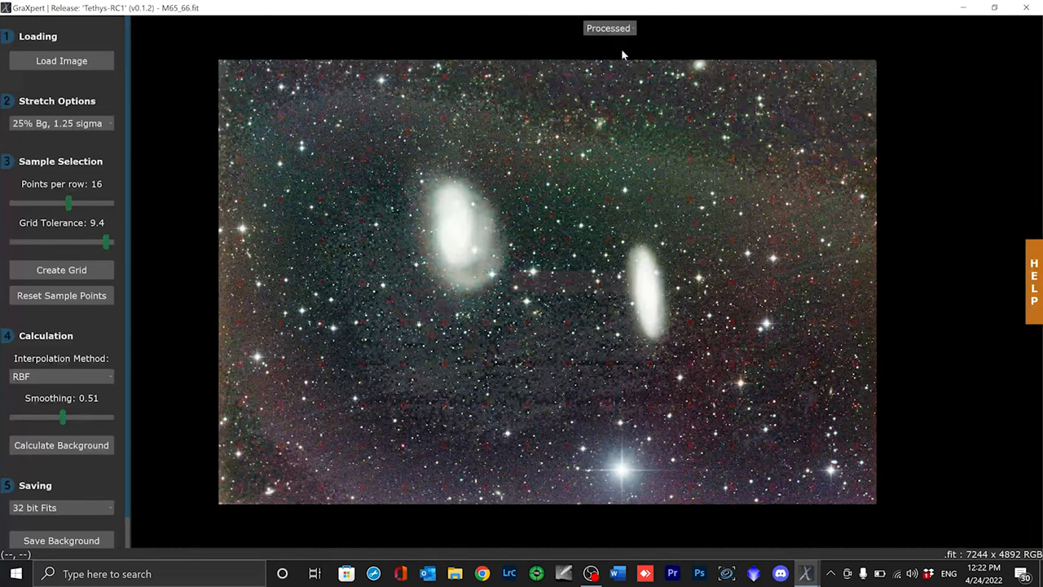
click(608, 27)
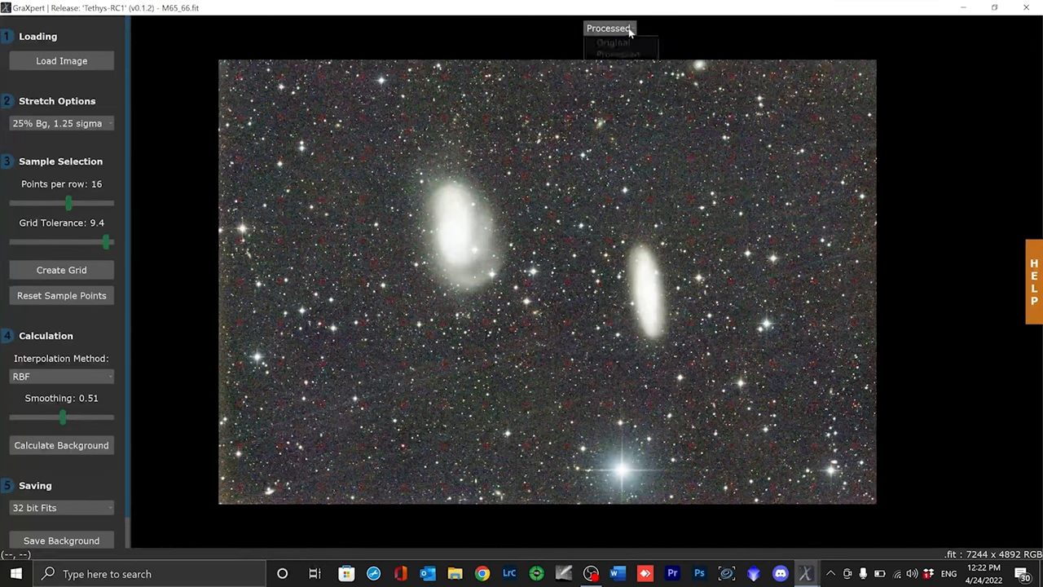
click(61, 445)
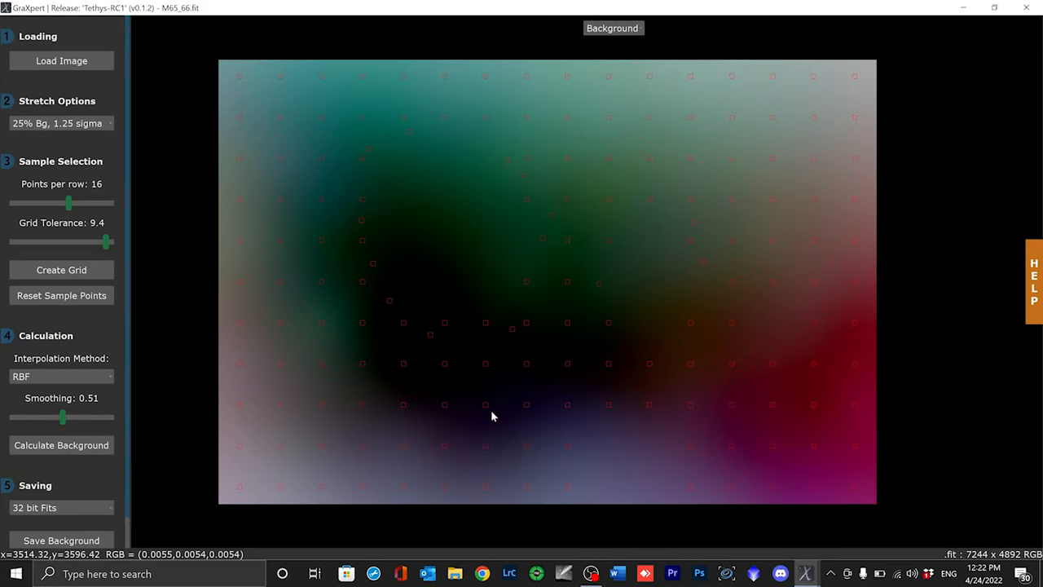
click(61, 445)
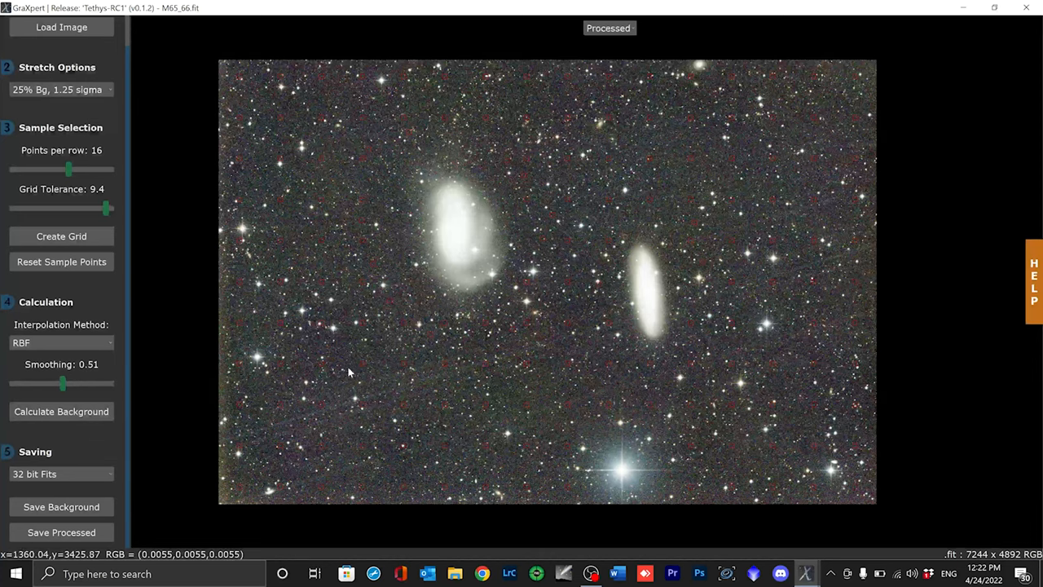
mouse_move(338, 392)
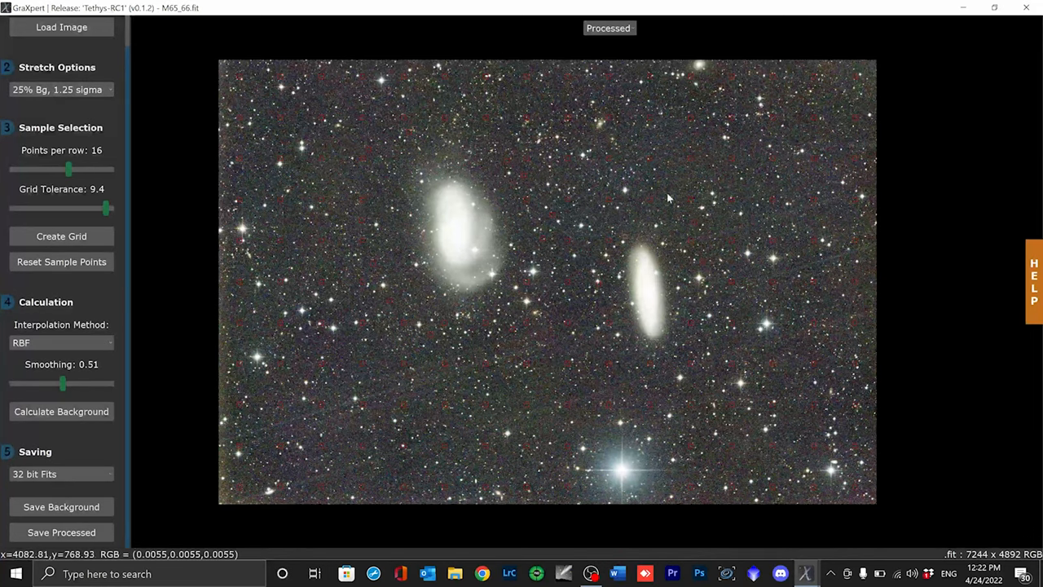
mouse_move(493, 132)
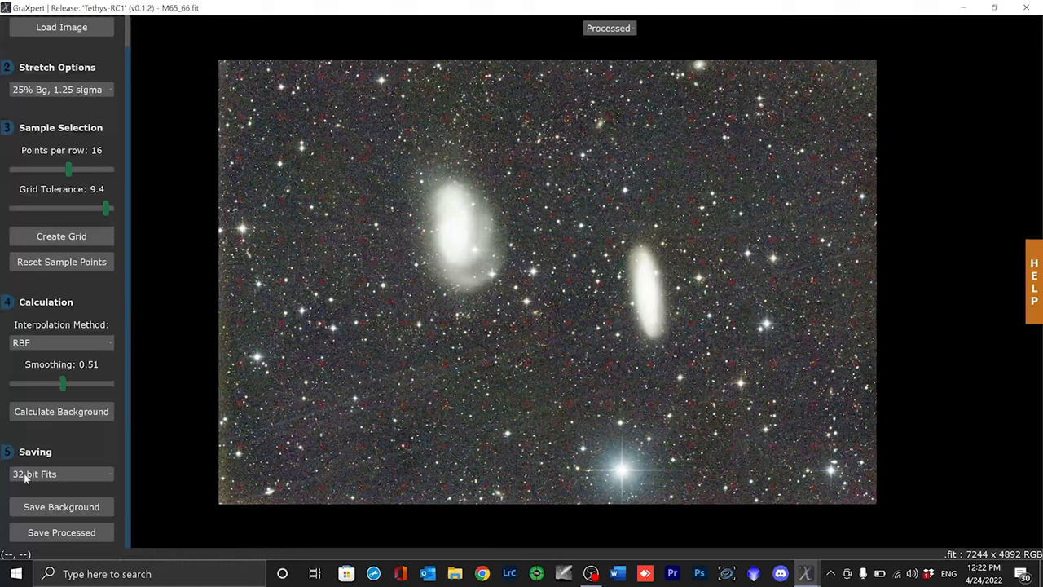
click(61, 474)
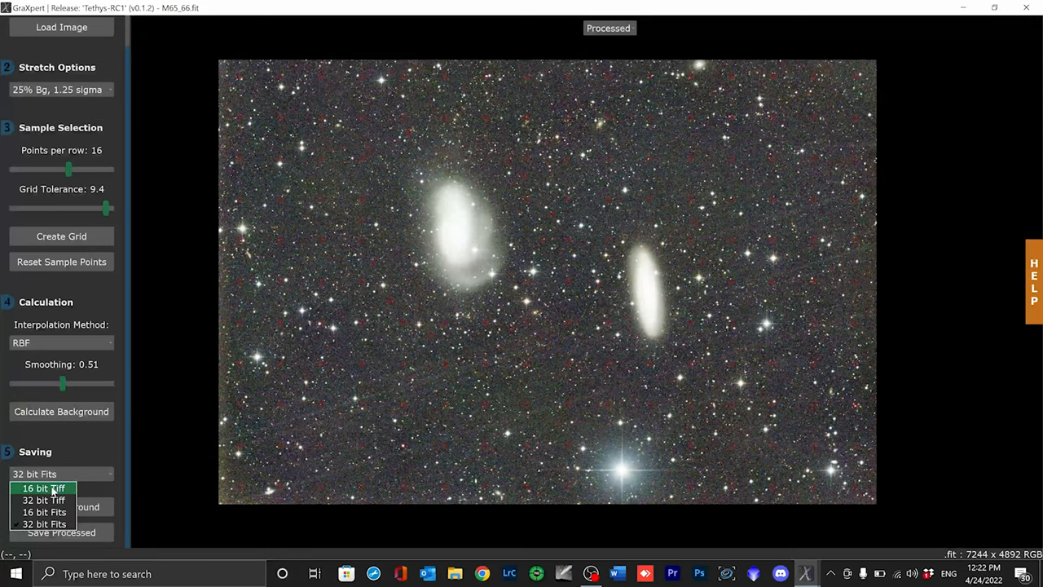
mouse_move(44, 512)
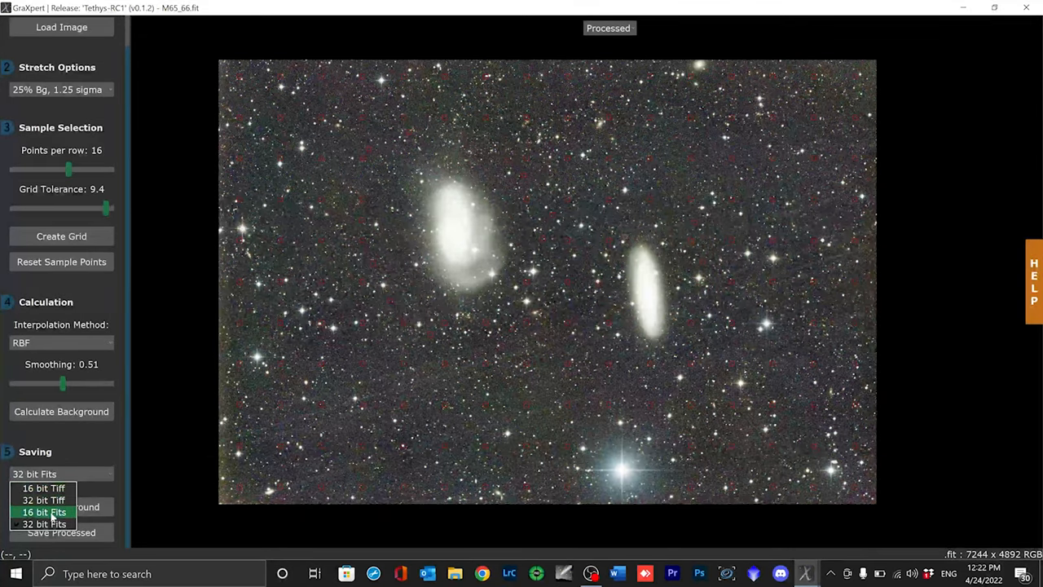
click(44, 523)
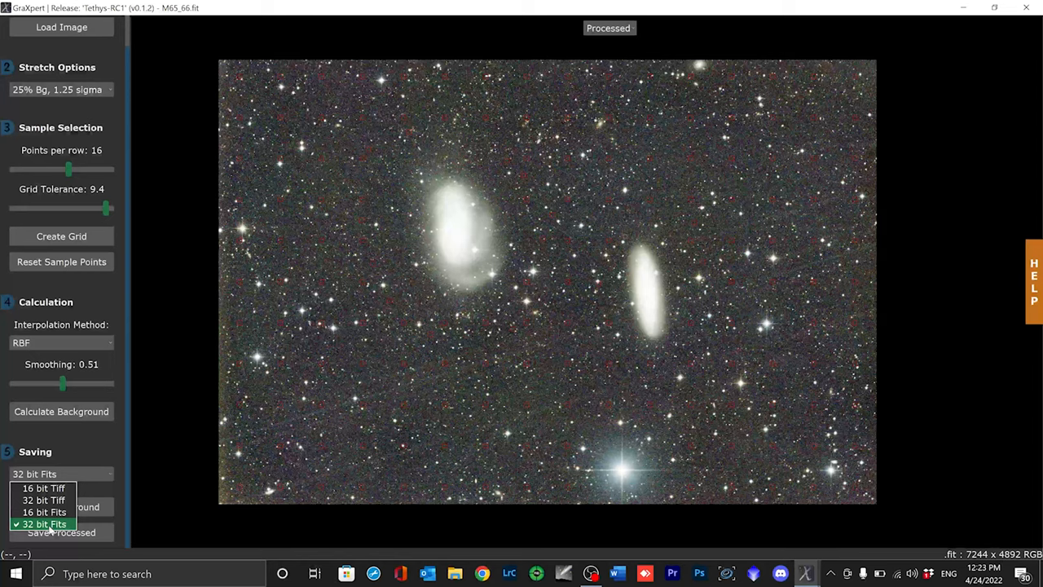
click(44, 523)
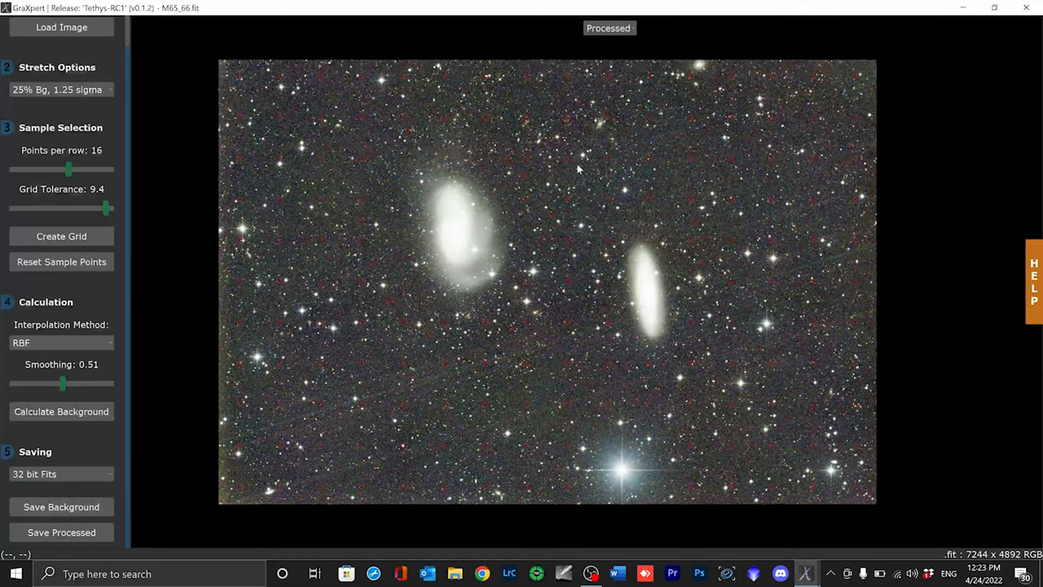
click(608, 28)
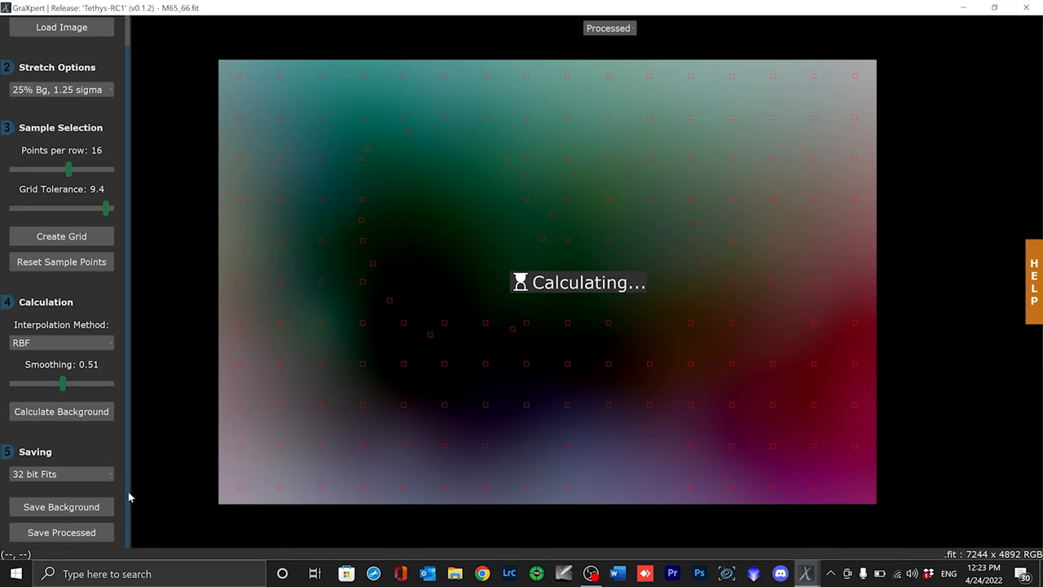
mouse_move(57, 536)
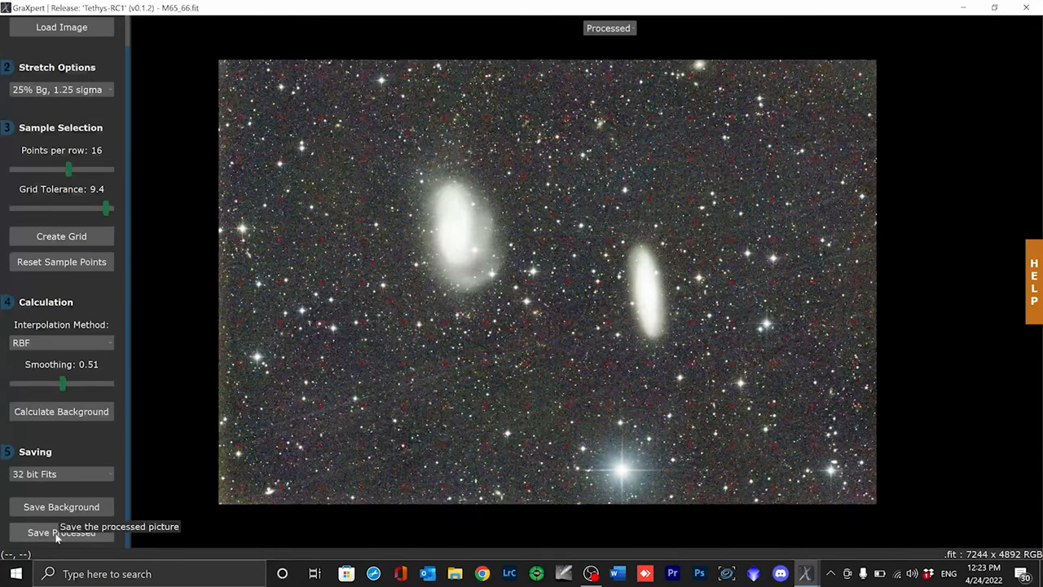
click(61, 532)
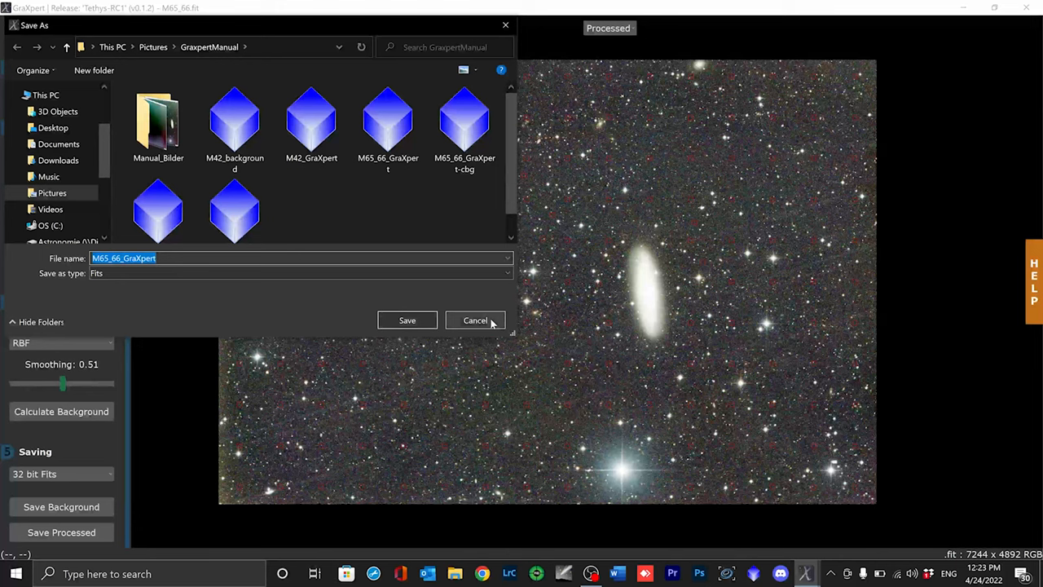
click(475, 320)
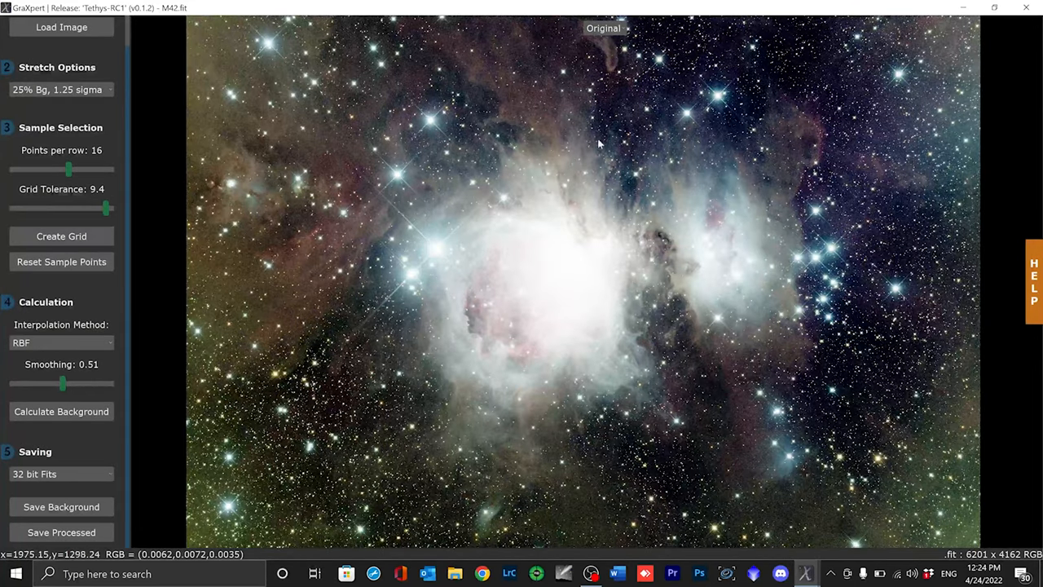
mouse_move(247, 455)
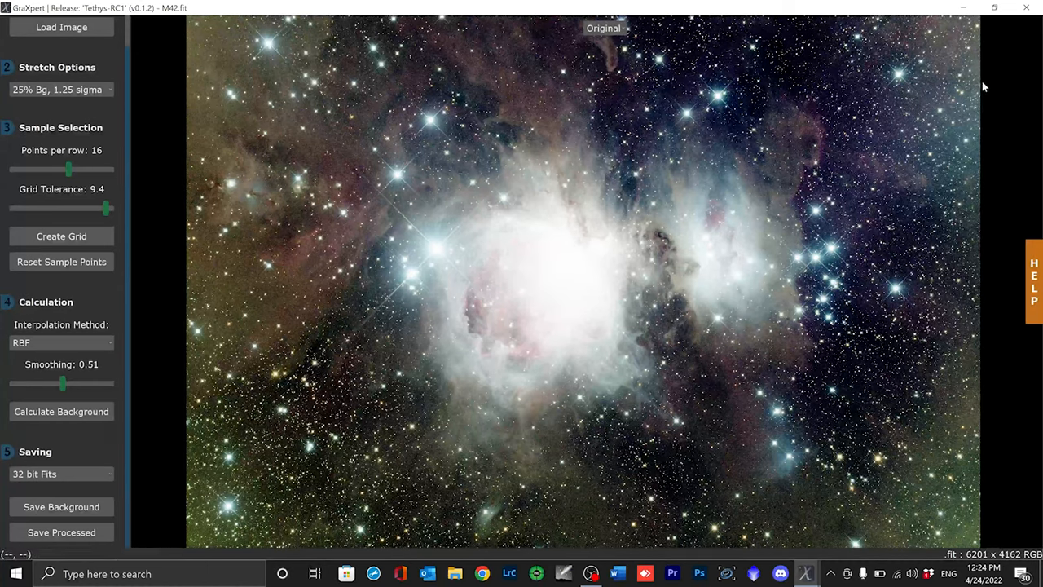
mouse_move(968, 204)
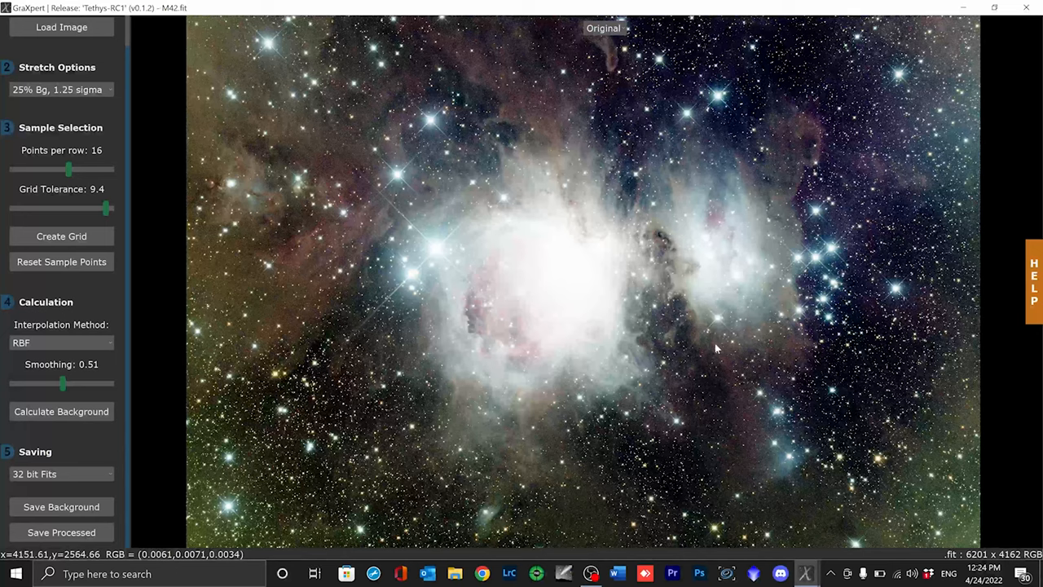
- Set M42 grid tolerance to 1.4 and generate a new sample grid
drag(106, 210, 96, 210)
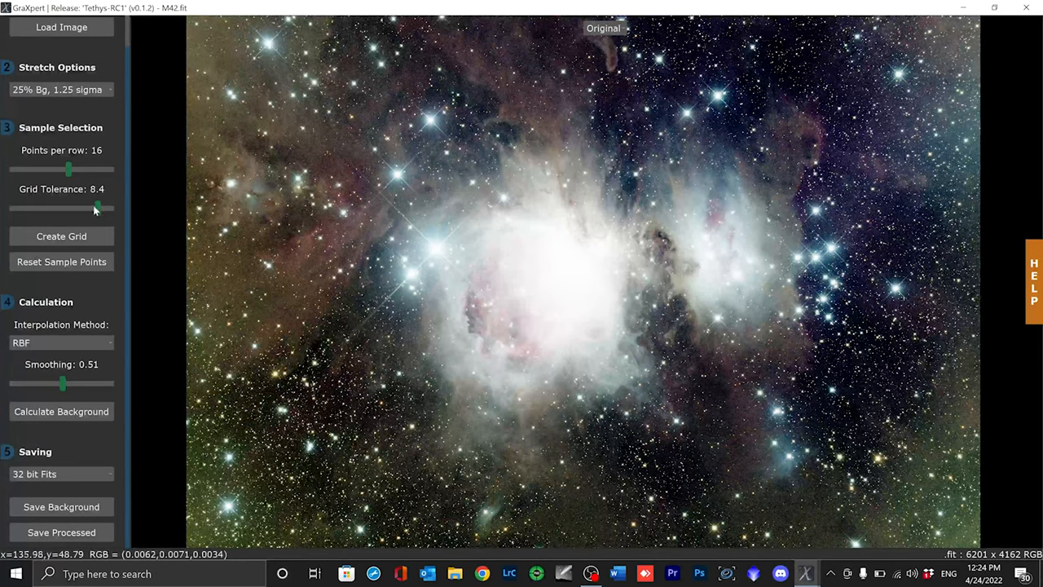
drag(96, 208, 39, 209)
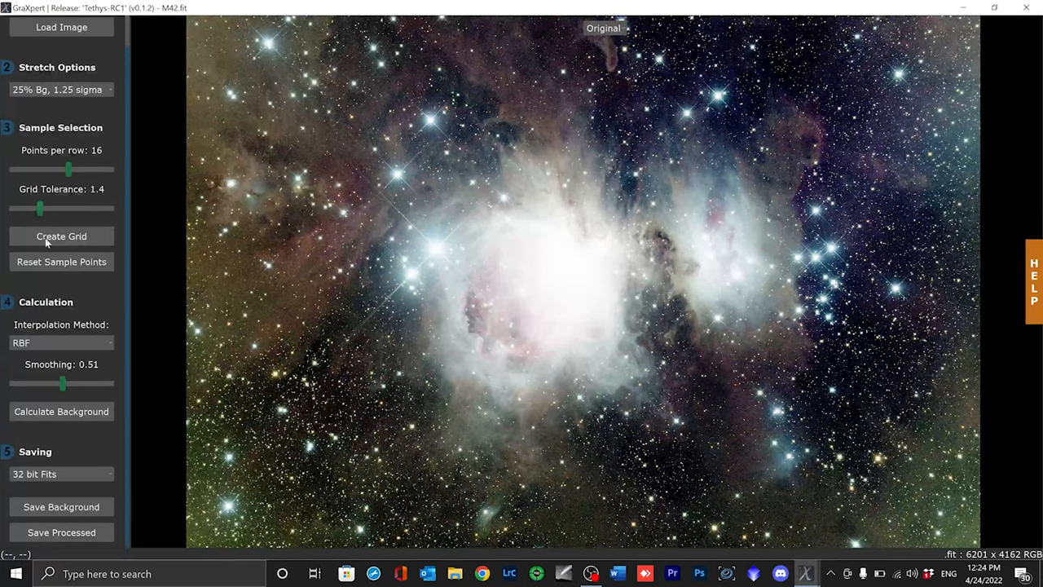
click(61, 236)
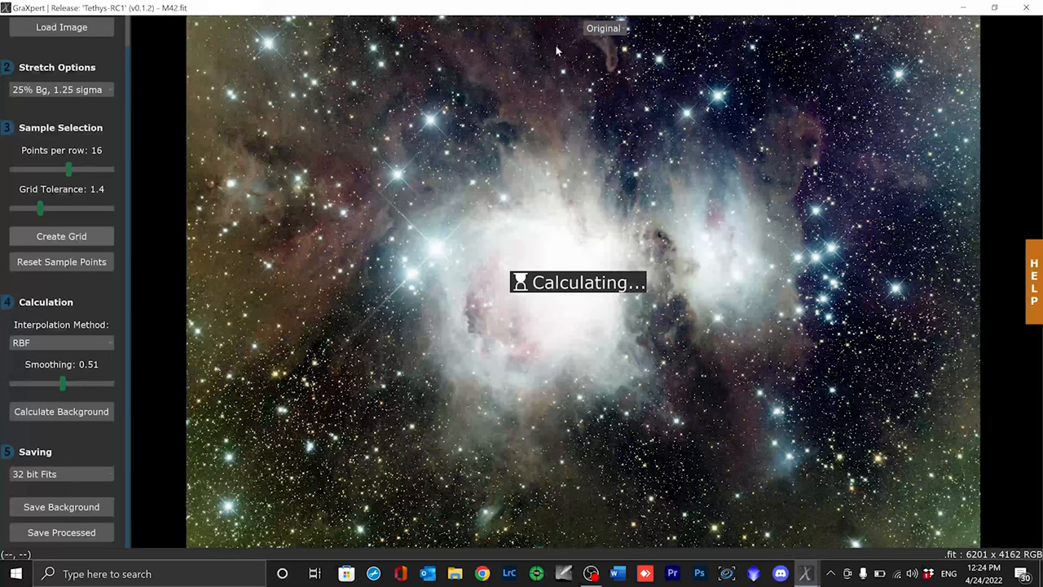
mouse_move(918, 411)
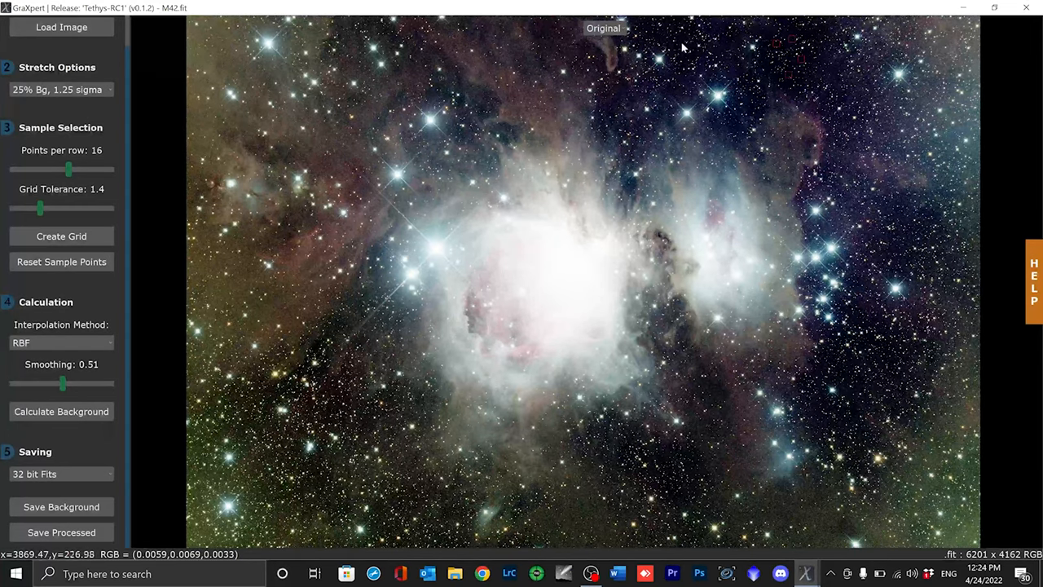
mouse_move(1027, 113)
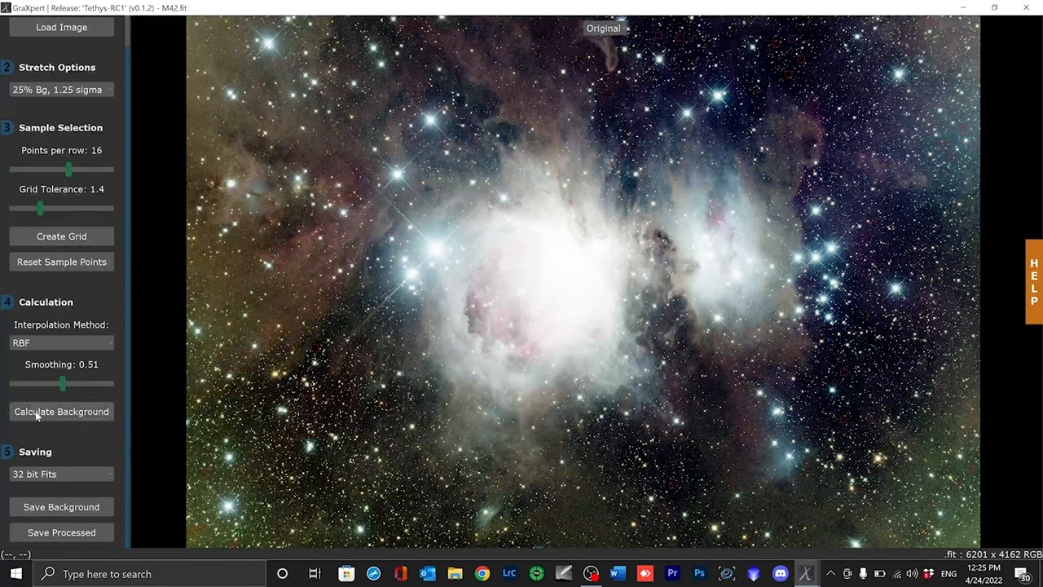
mouse_move(62, 411)
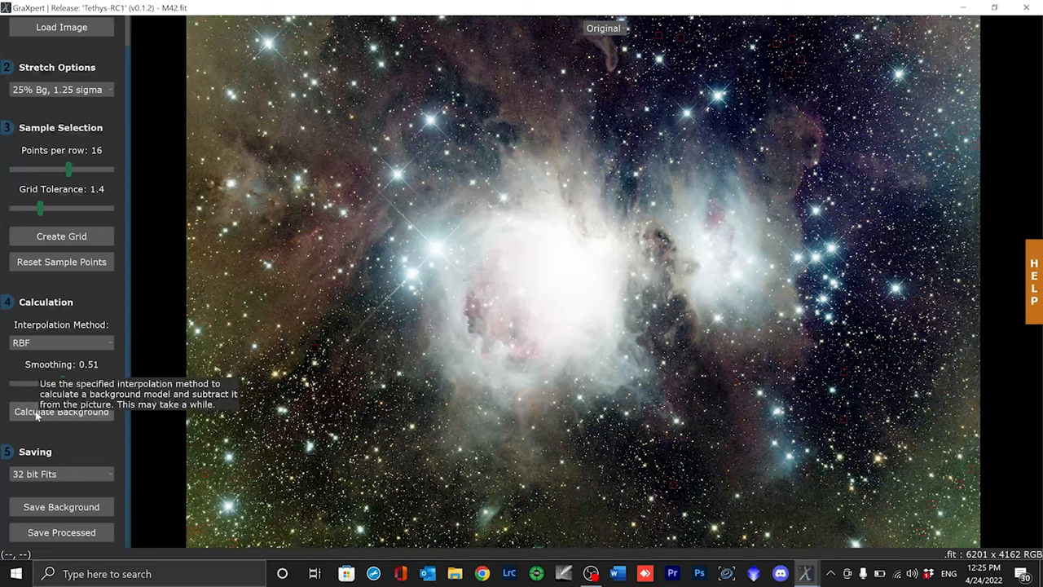
- Calculate and subtract the M42 background model to show the processed Orion Nebula
click(61, 411)
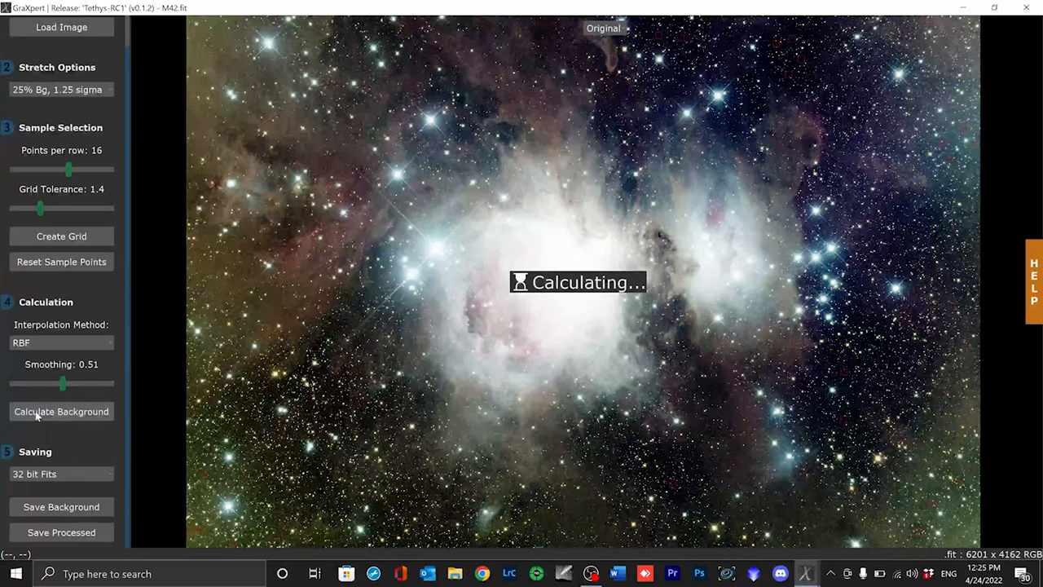
click(61, 410)
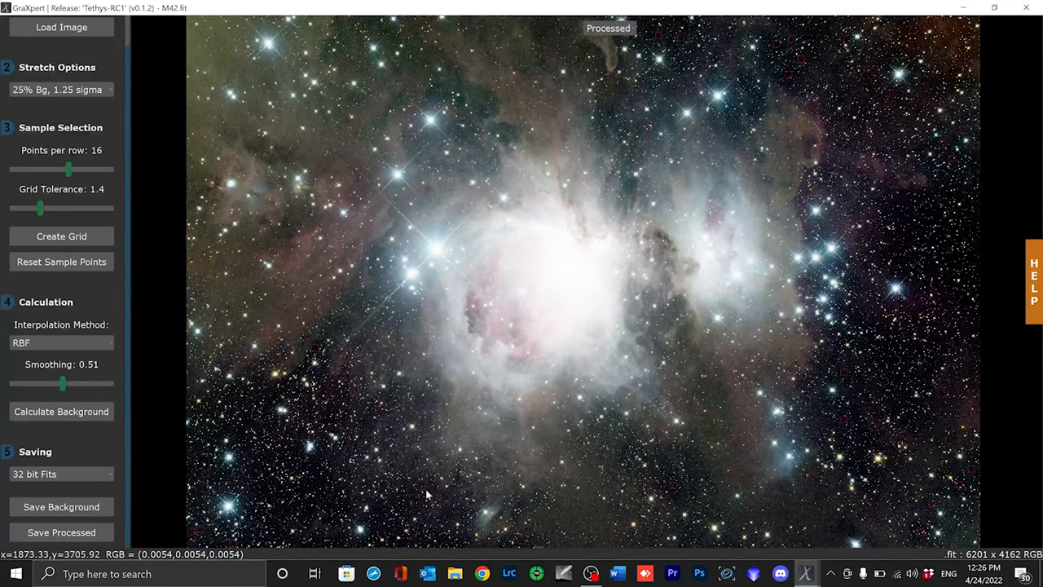
mouse_move(935, 189)
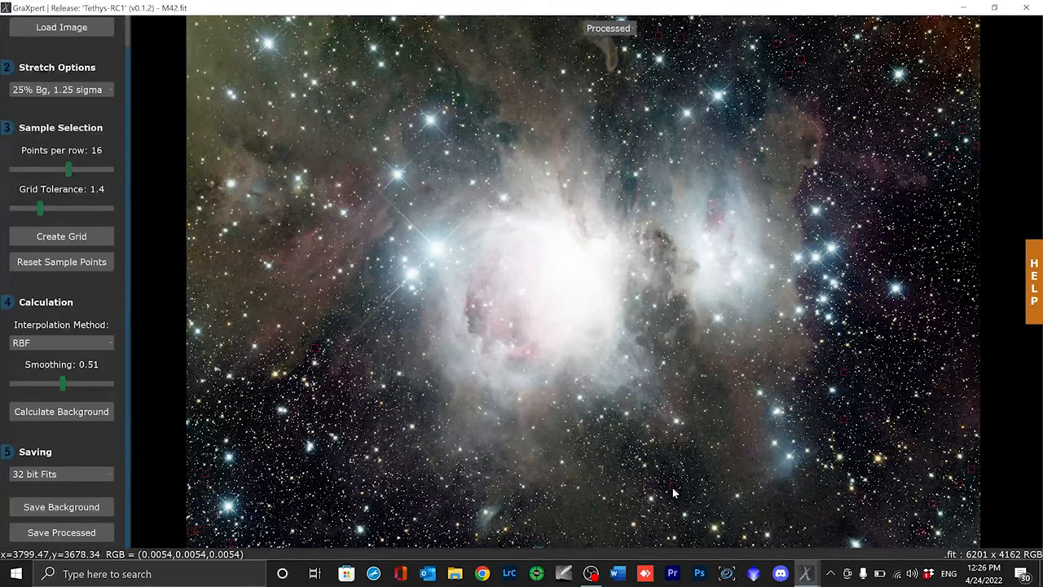
mouse_move(959, 165)
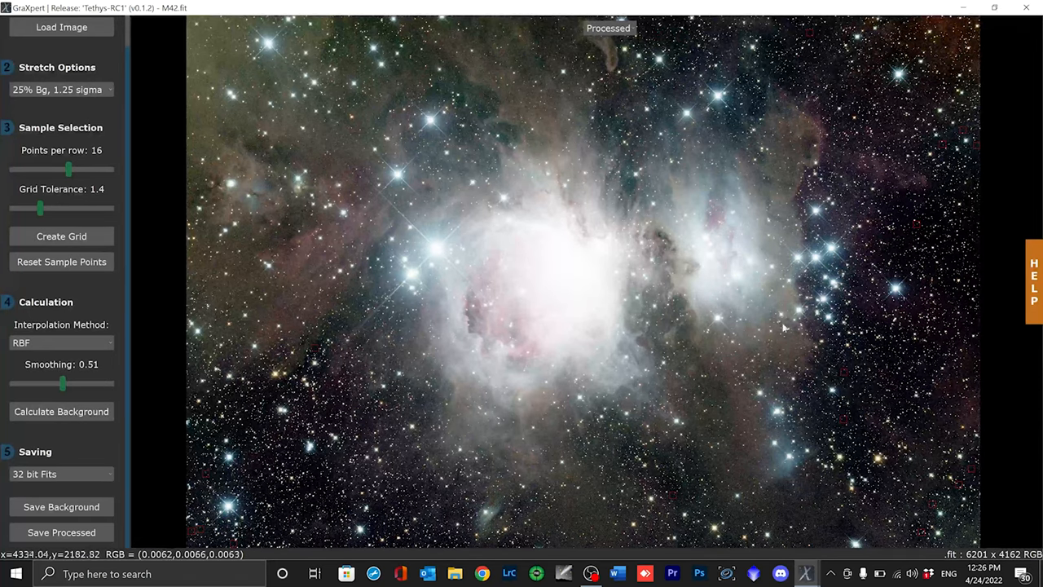
mouse_move(953, 534)
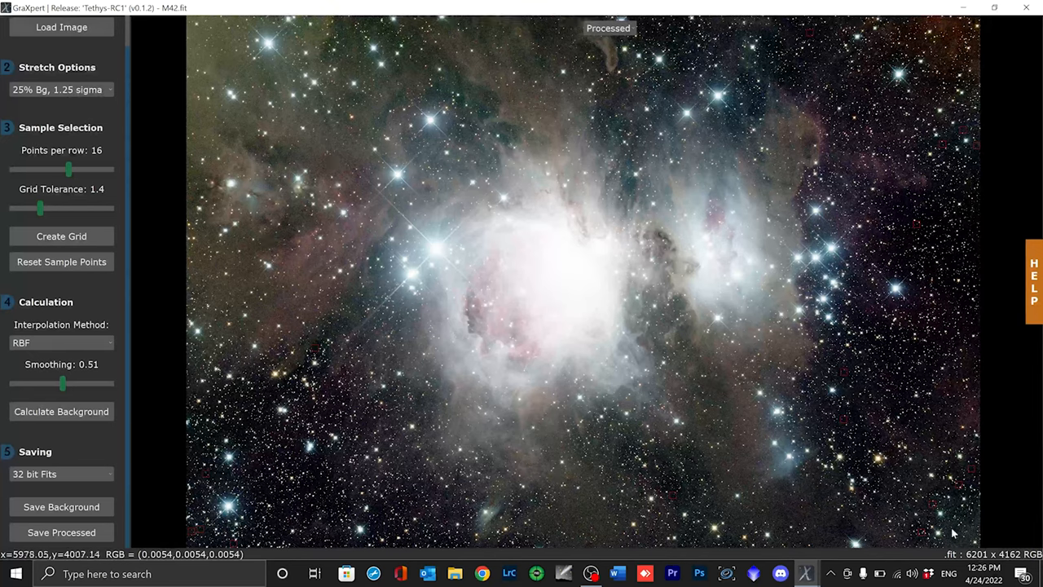
- Switch the M42 display stretch to '10% Bg, 3 sigma' for a darker sky
click(61, 410)
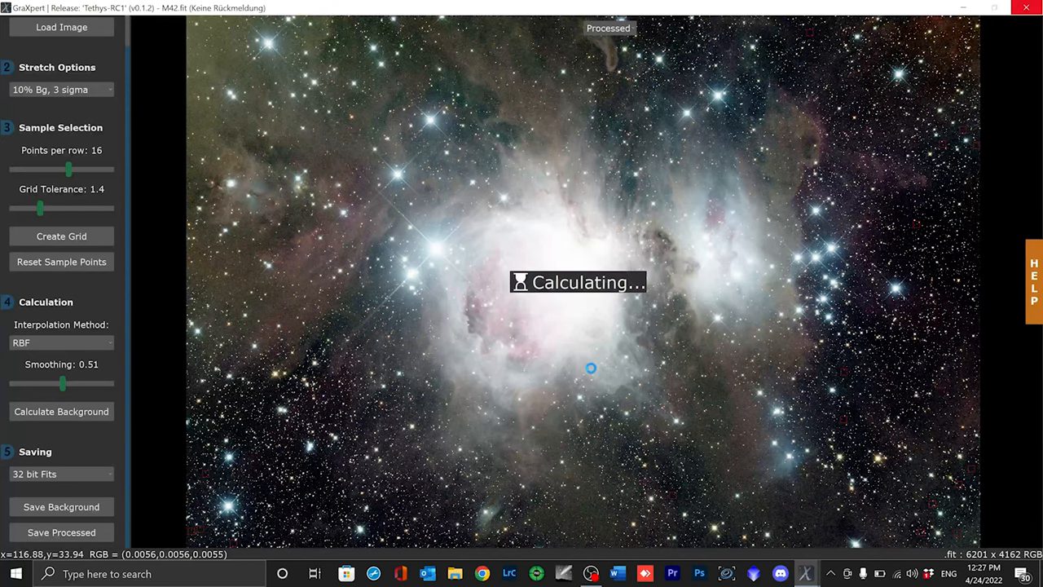
click(61, 411)
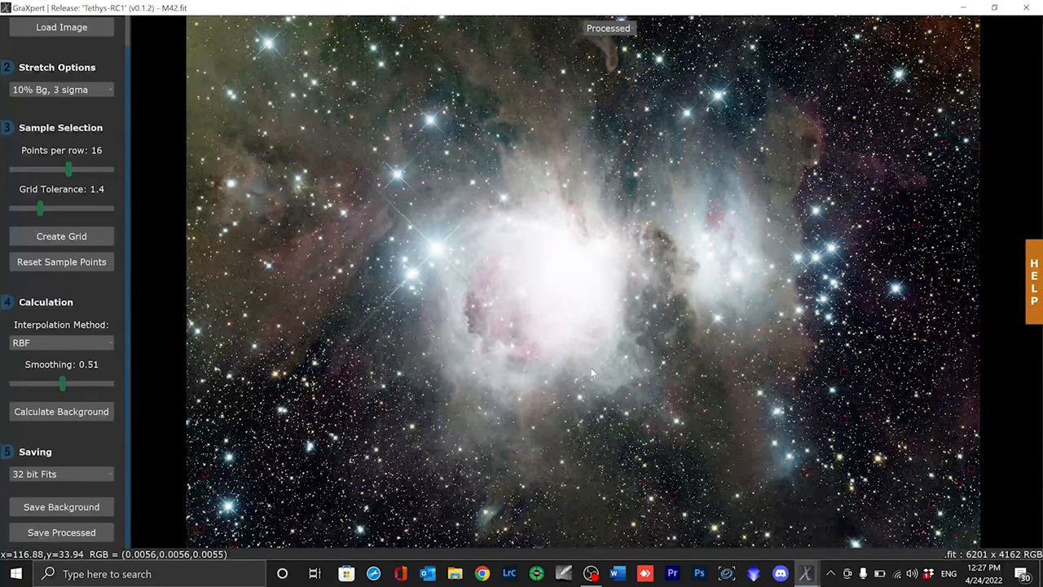
click(61, 412)
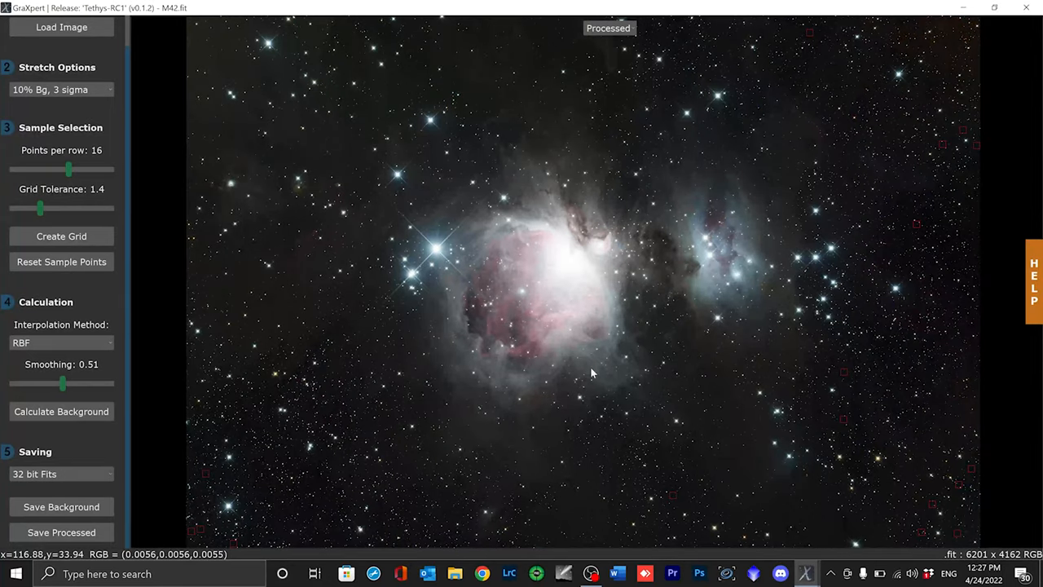
mouse_move(675, 177)
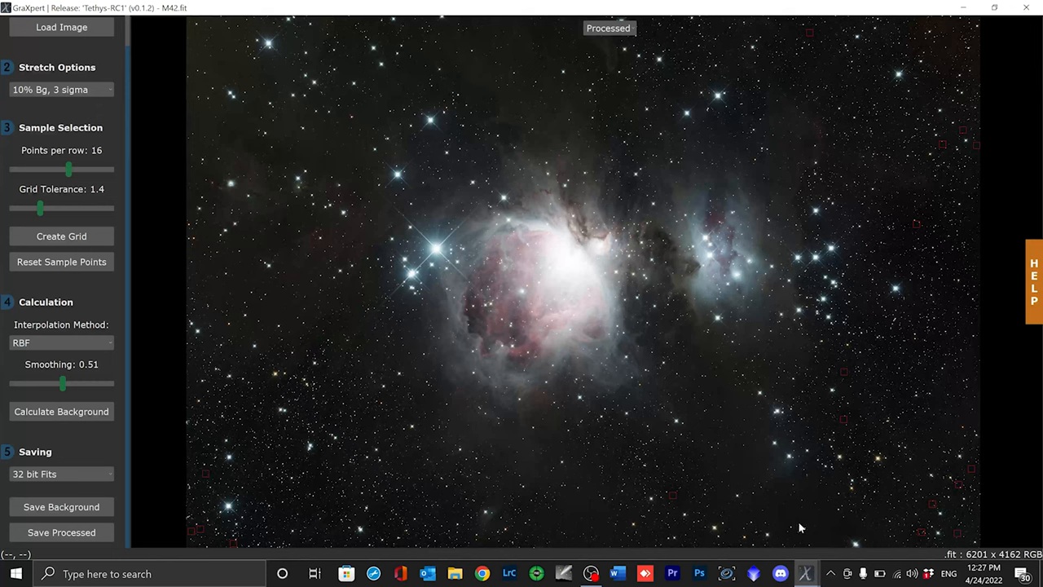
mouse_move(803, 522)
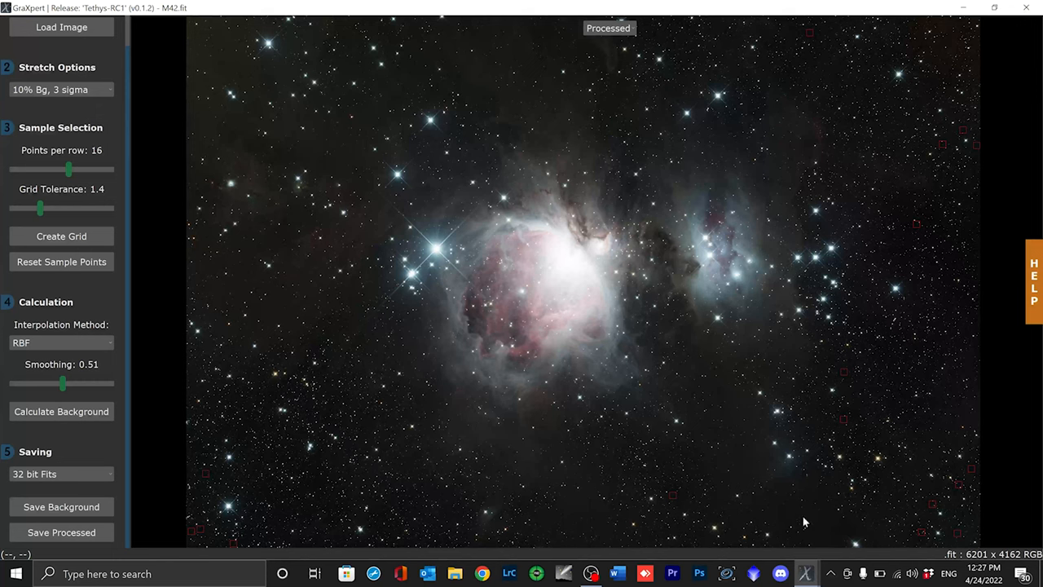